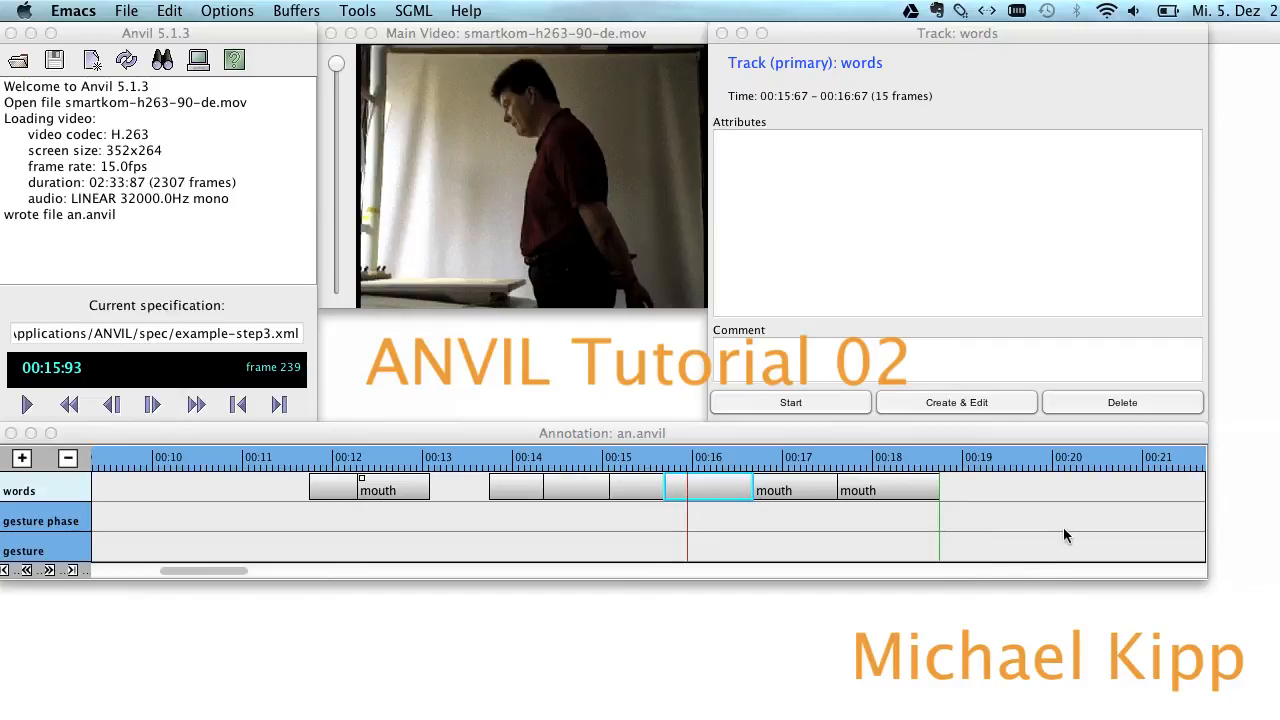
mouse_move(924, 580)
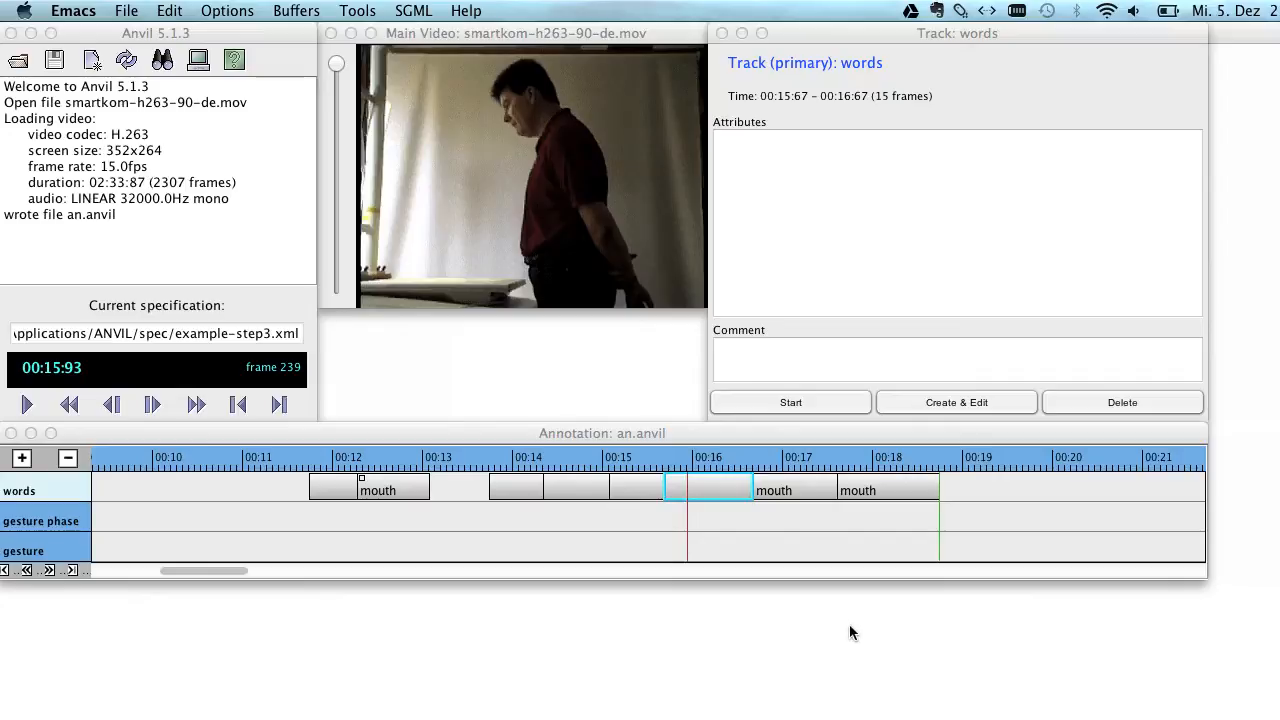
mouse_move(344, 496)
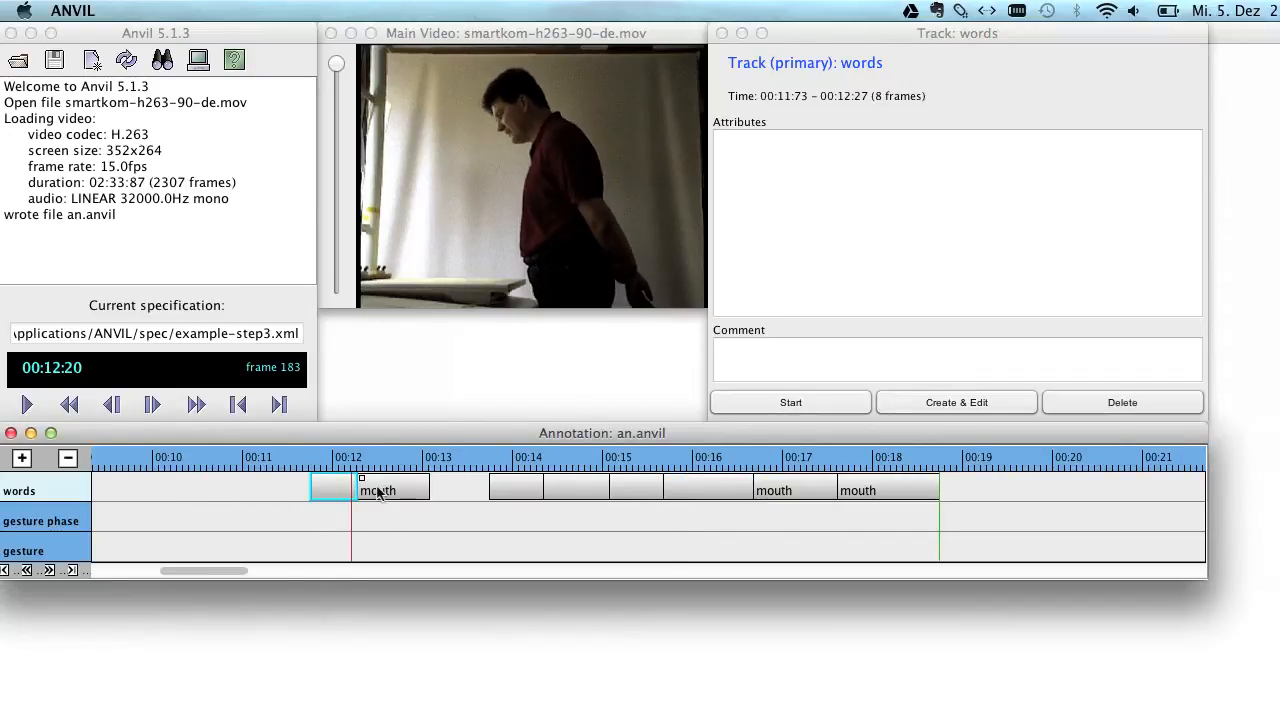
Select the first mouth element and review the specification's annotation-spec tags, body, words and gesture phase track names
click(274, 490)
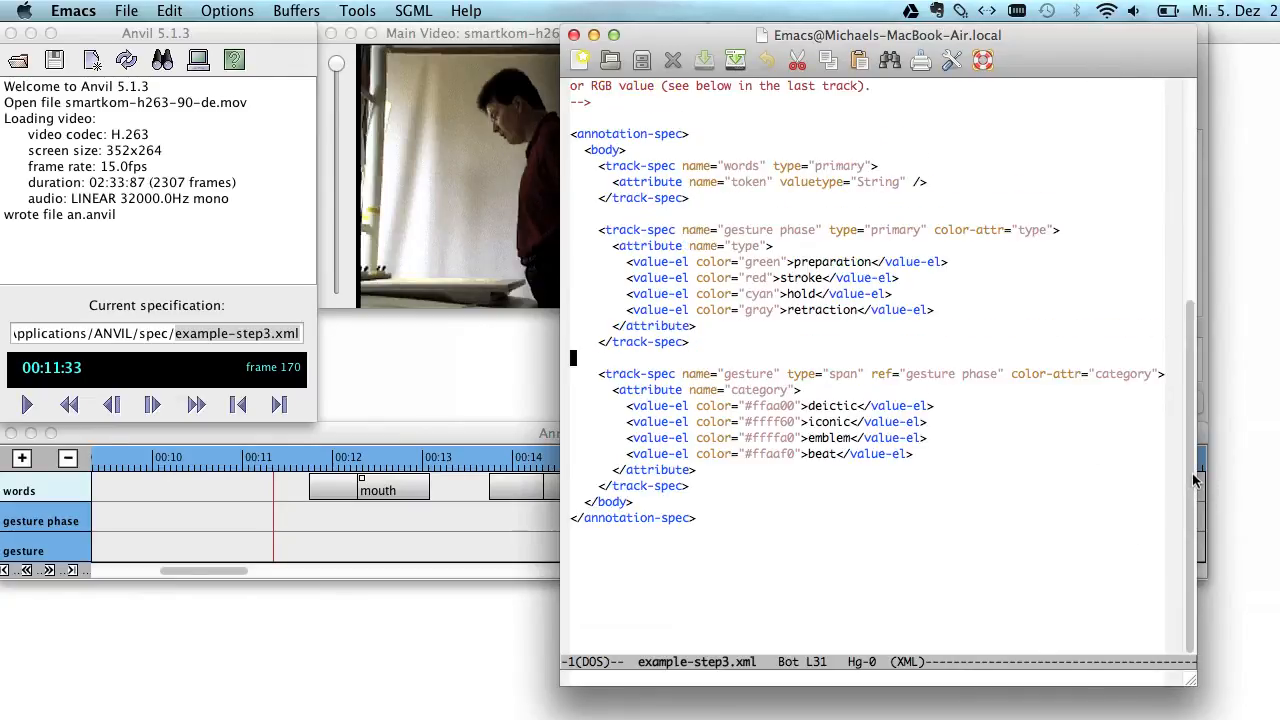
scroll(up, 3)
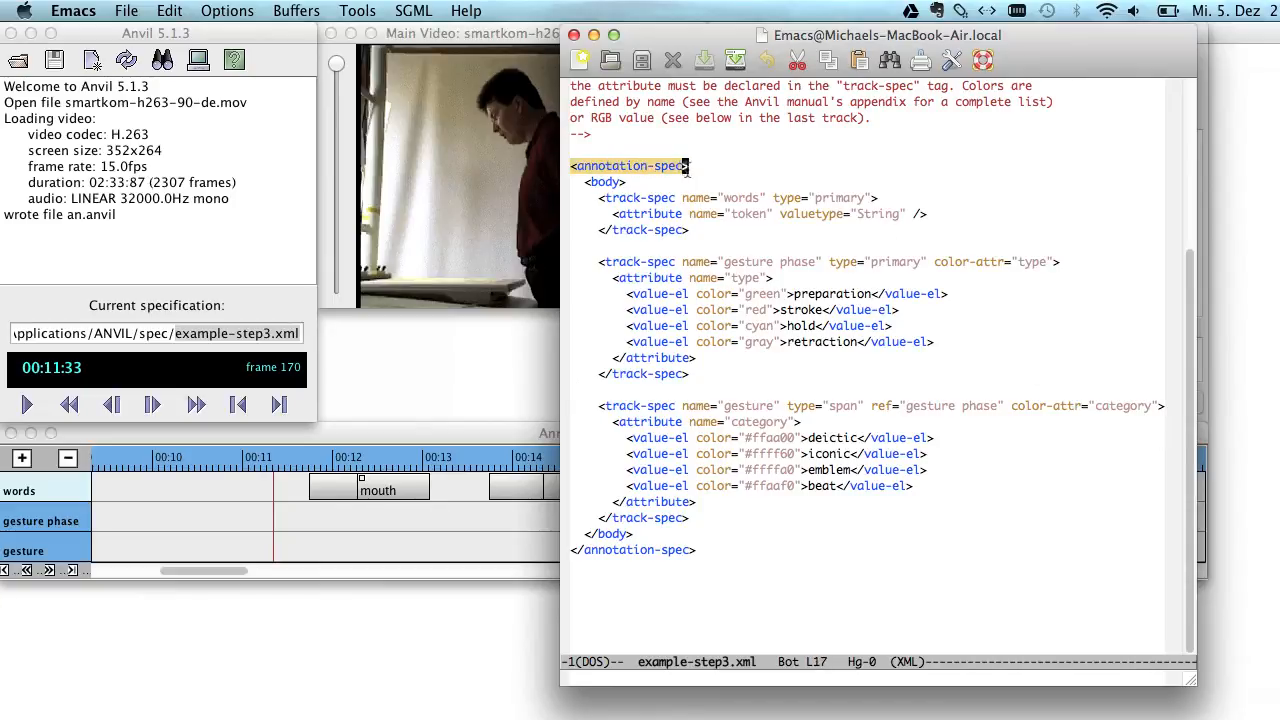
click(576, 550)
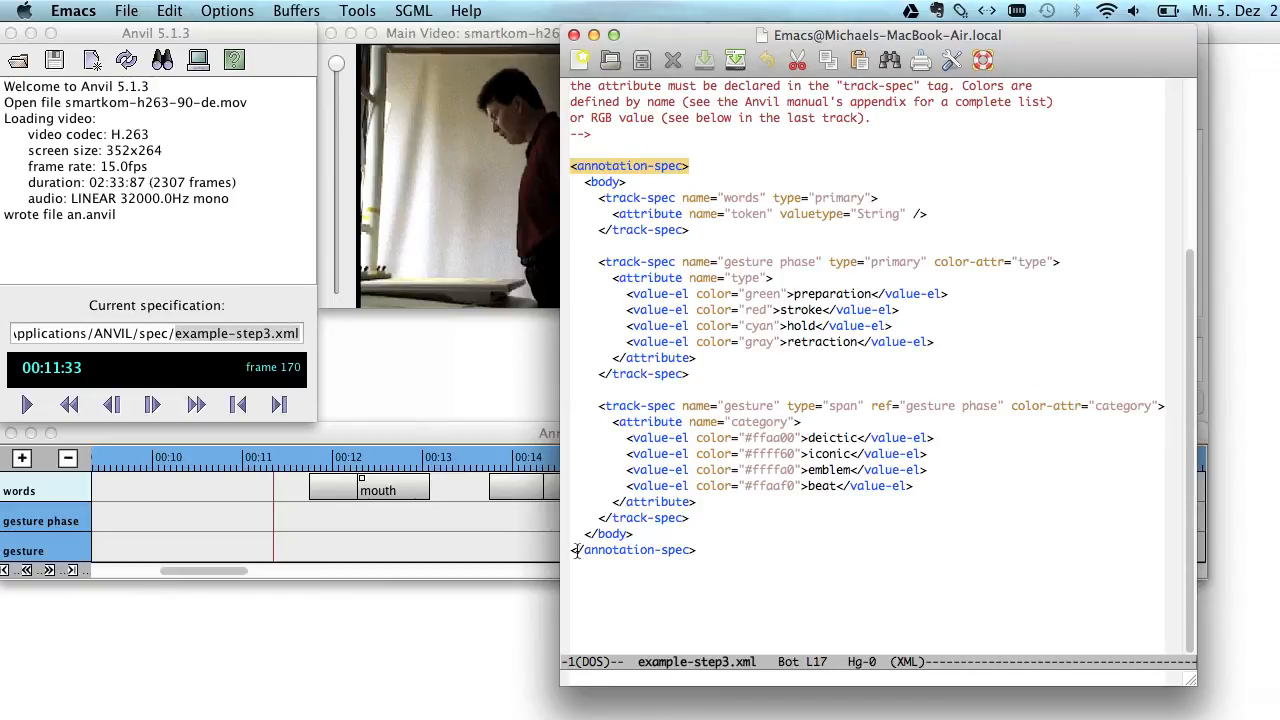
click(692, 550)
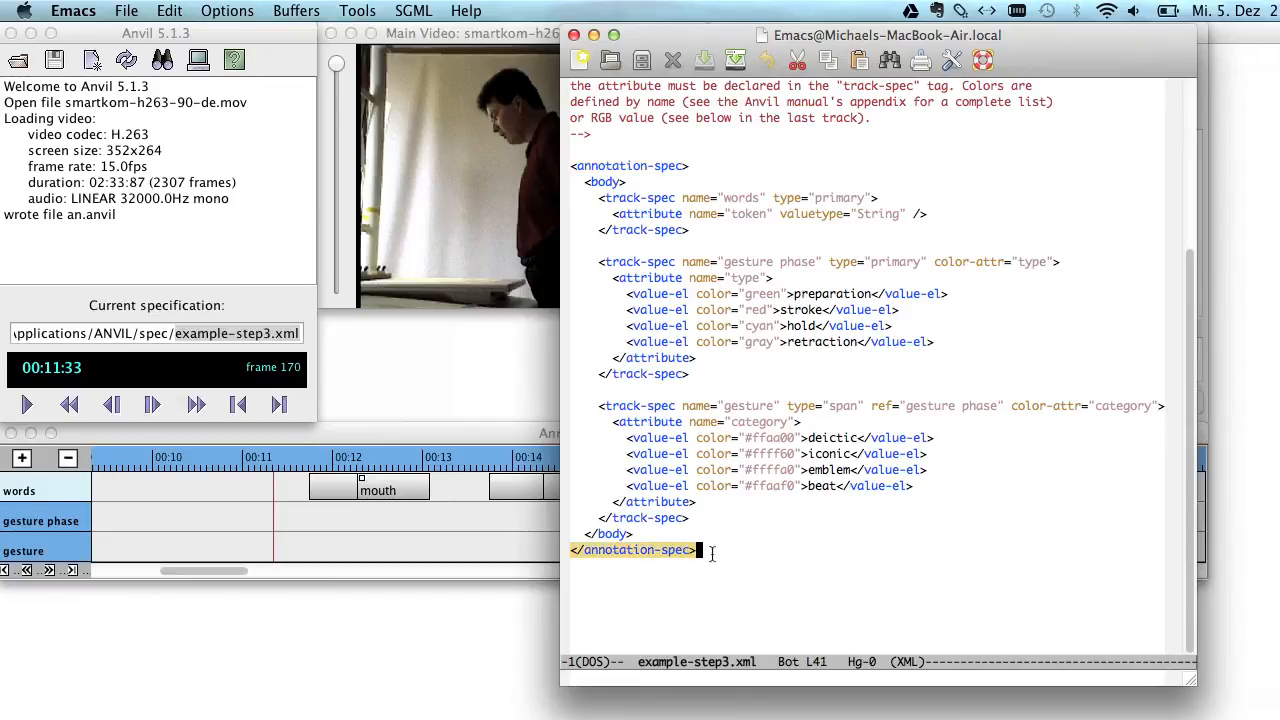
click(642, 166)
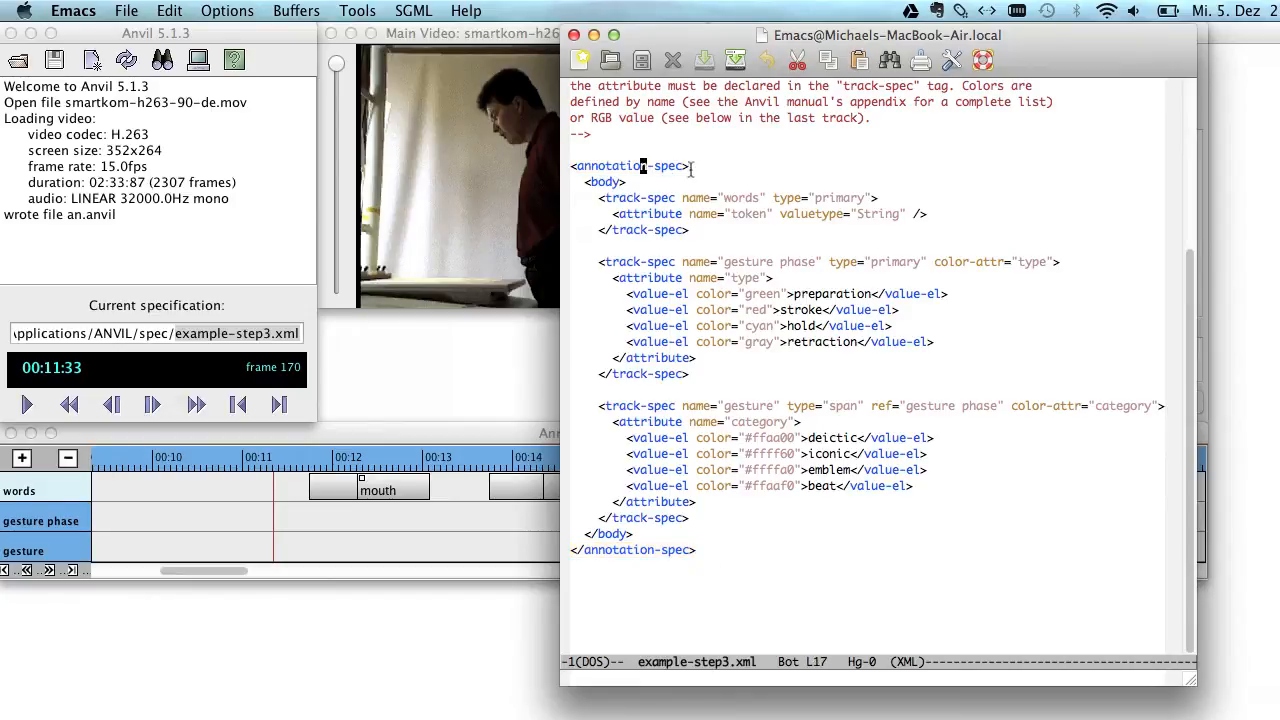
double_click(608, 164)
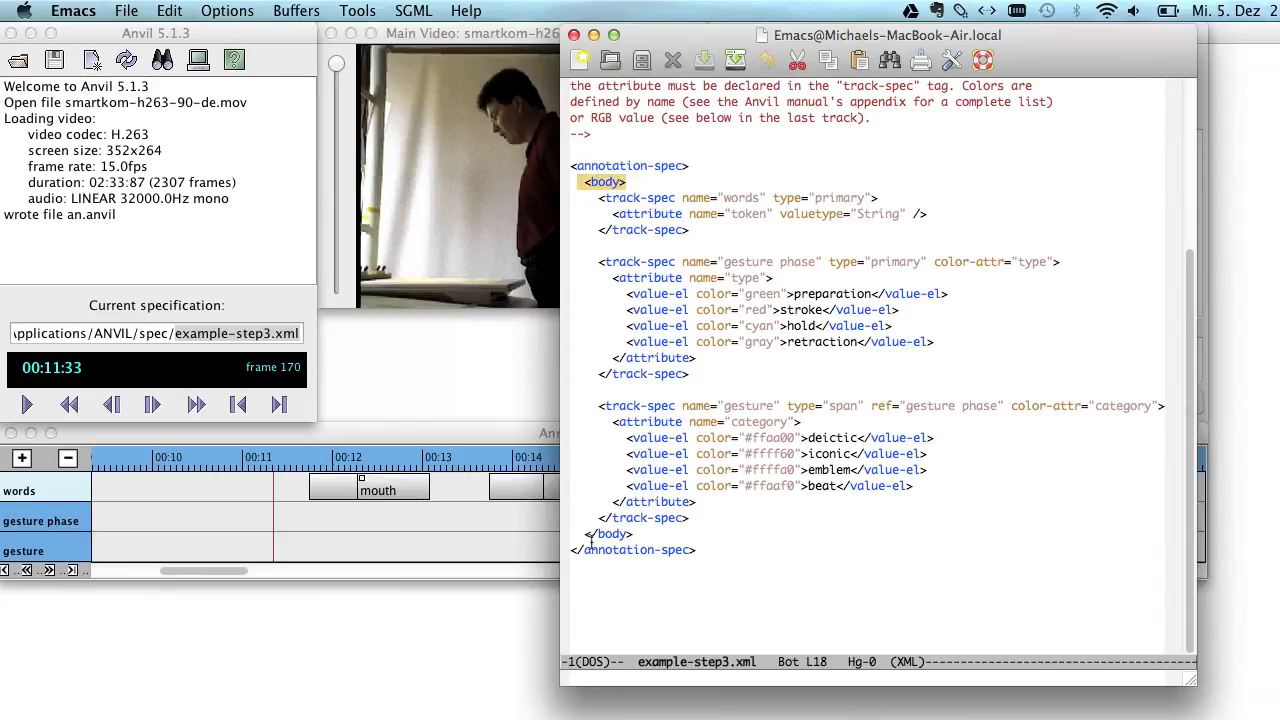
click(612, 534)
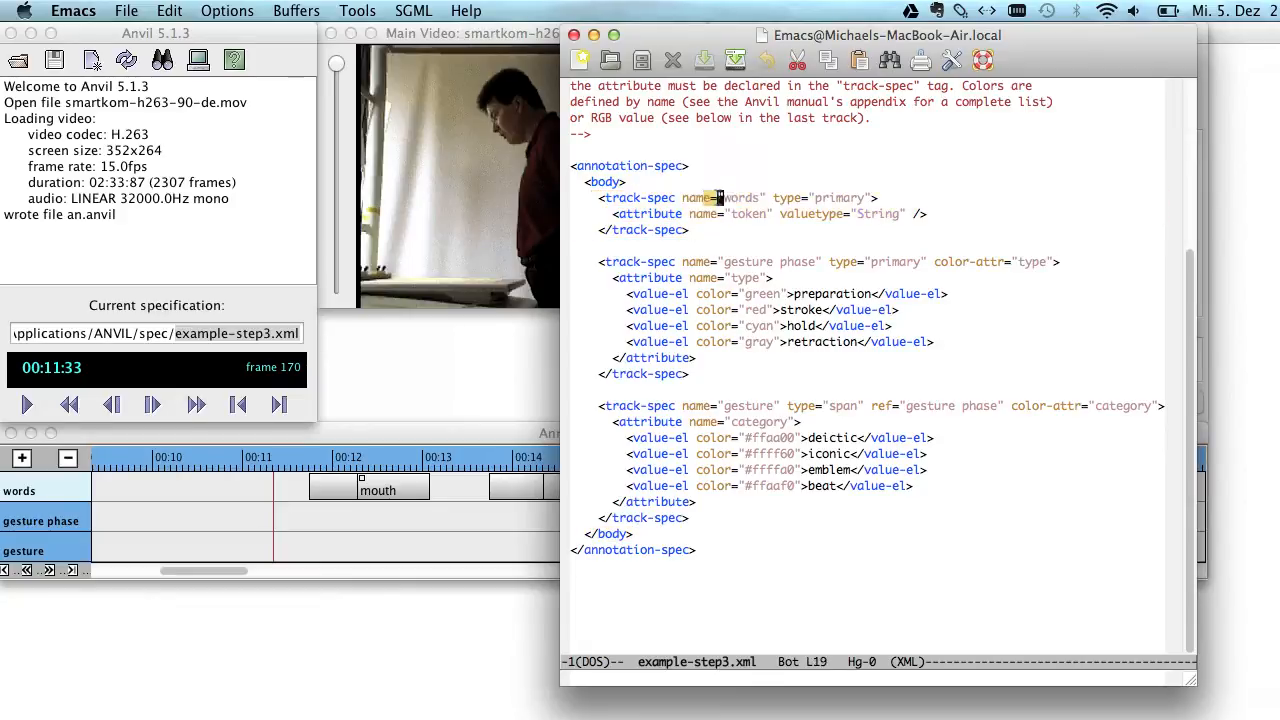
double_click(740, 198)
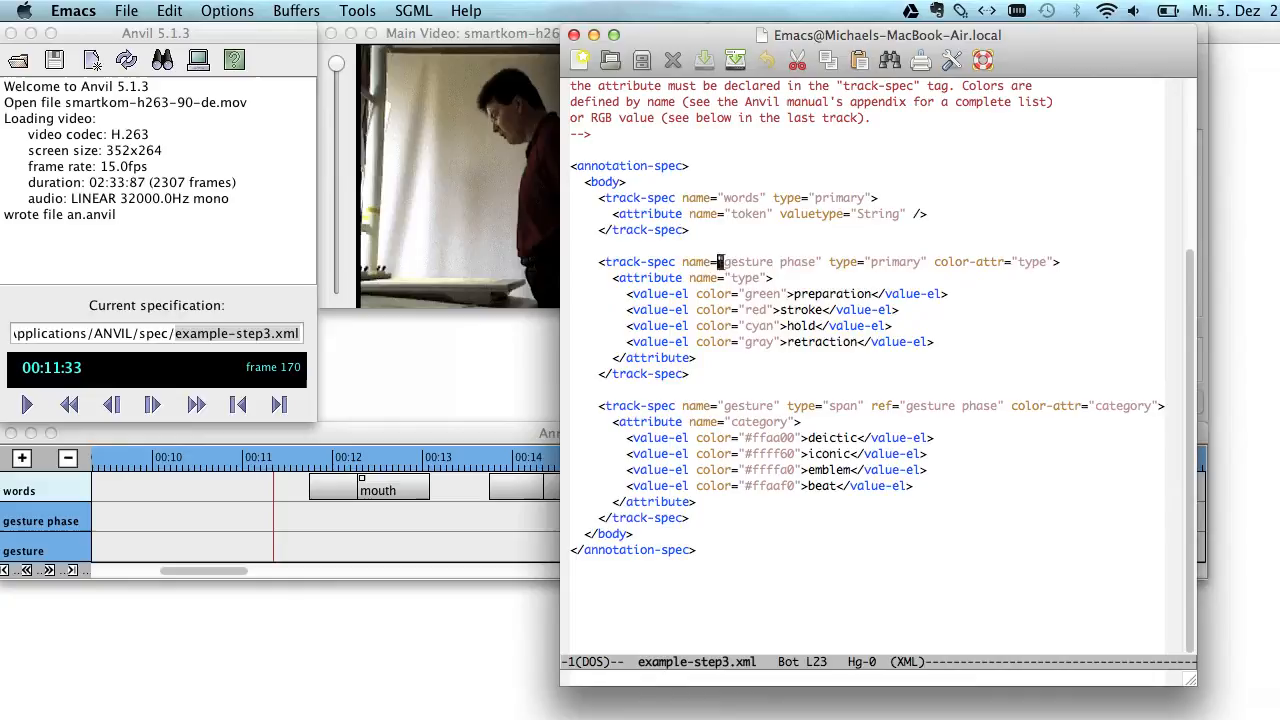
double_click(764, 260)
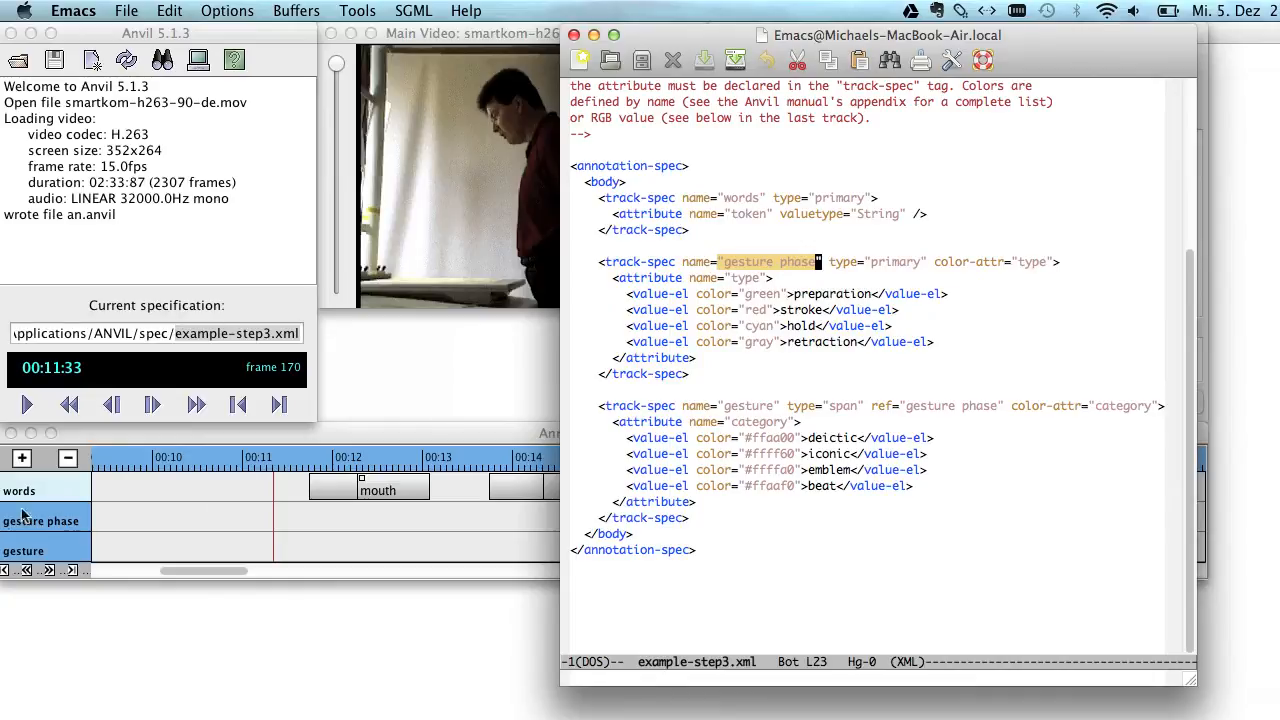
mouse_move(700, 384)
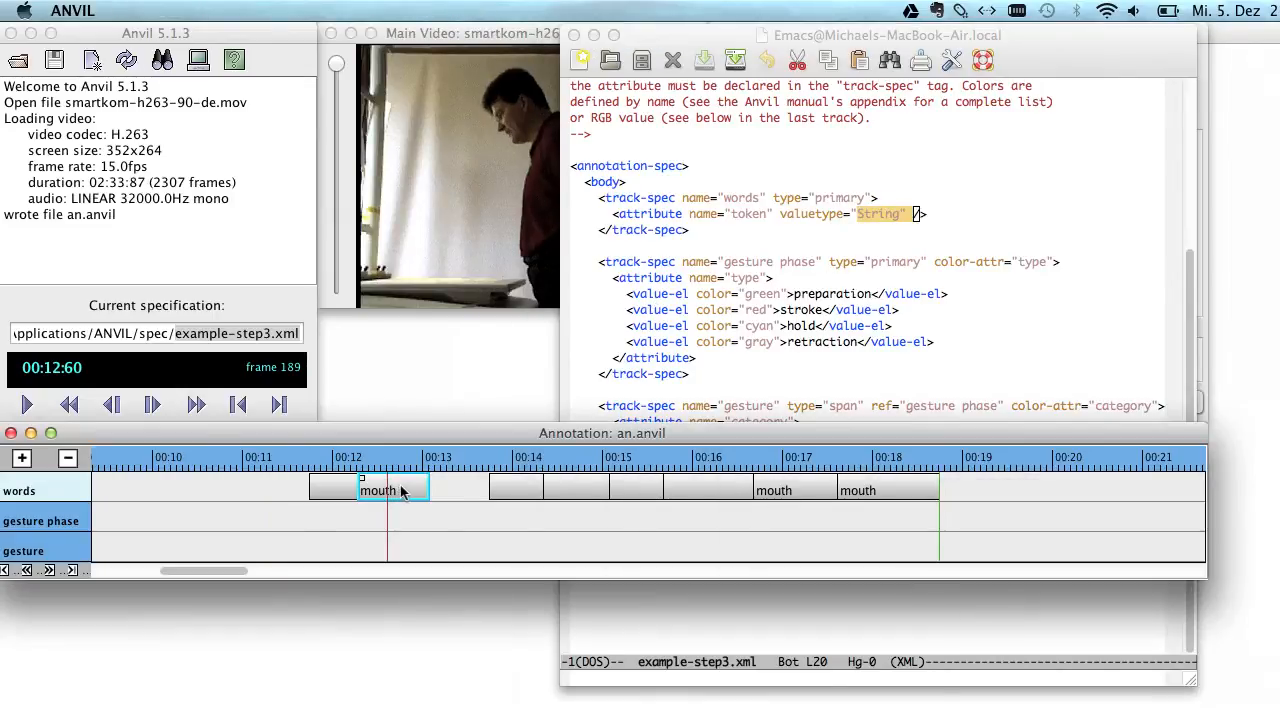
Replace the first mouth element's token with the test string "gdgdfgdfgdf"
double_click(378, 490)
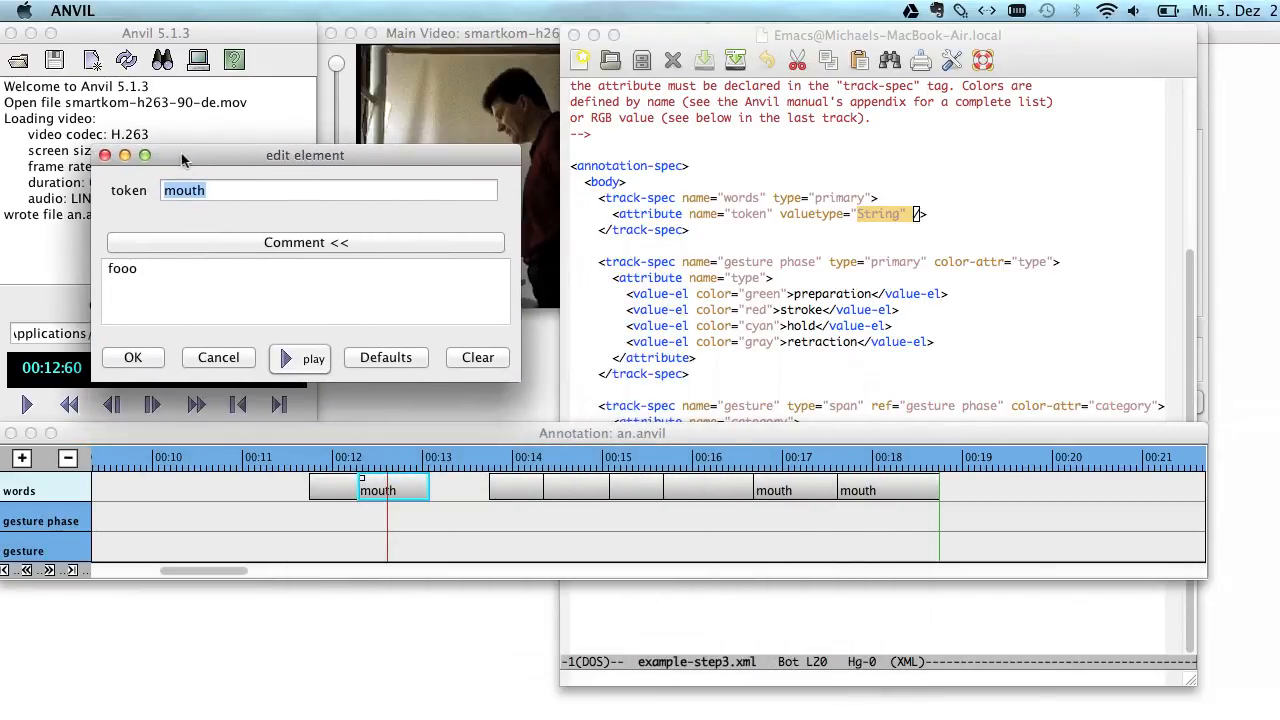
text(g)
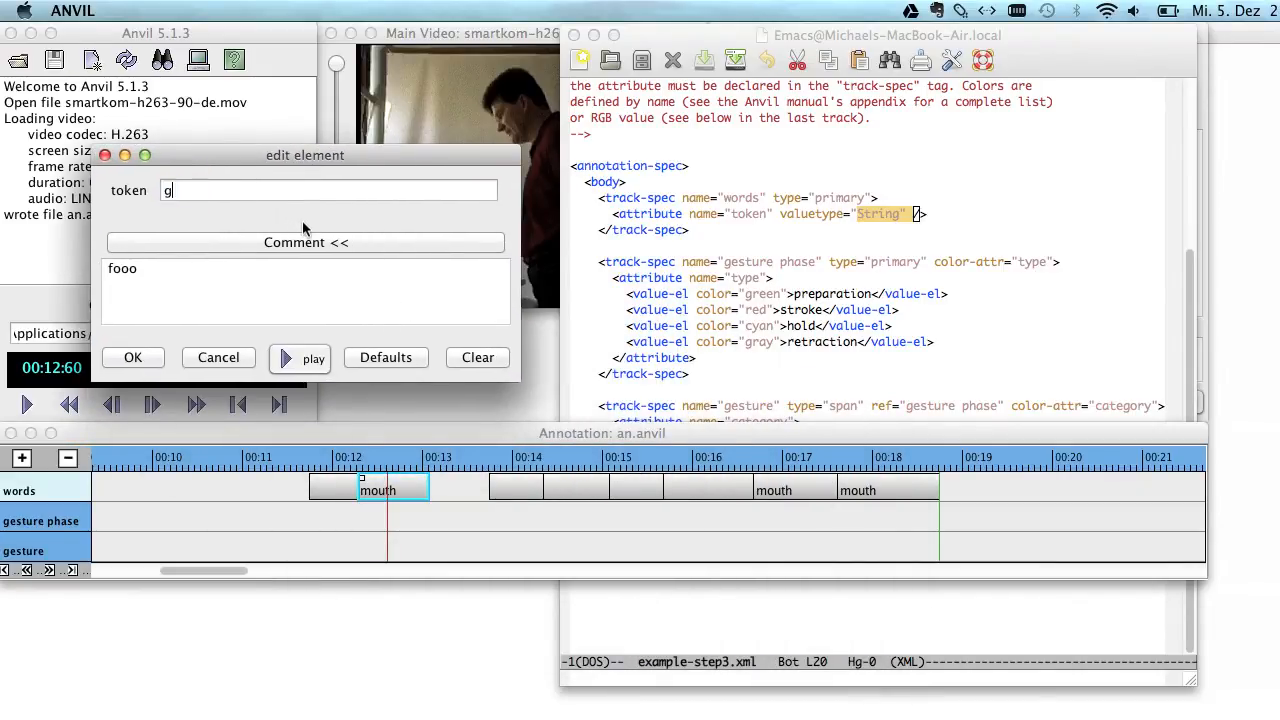
text(dgdfgdfgdf)
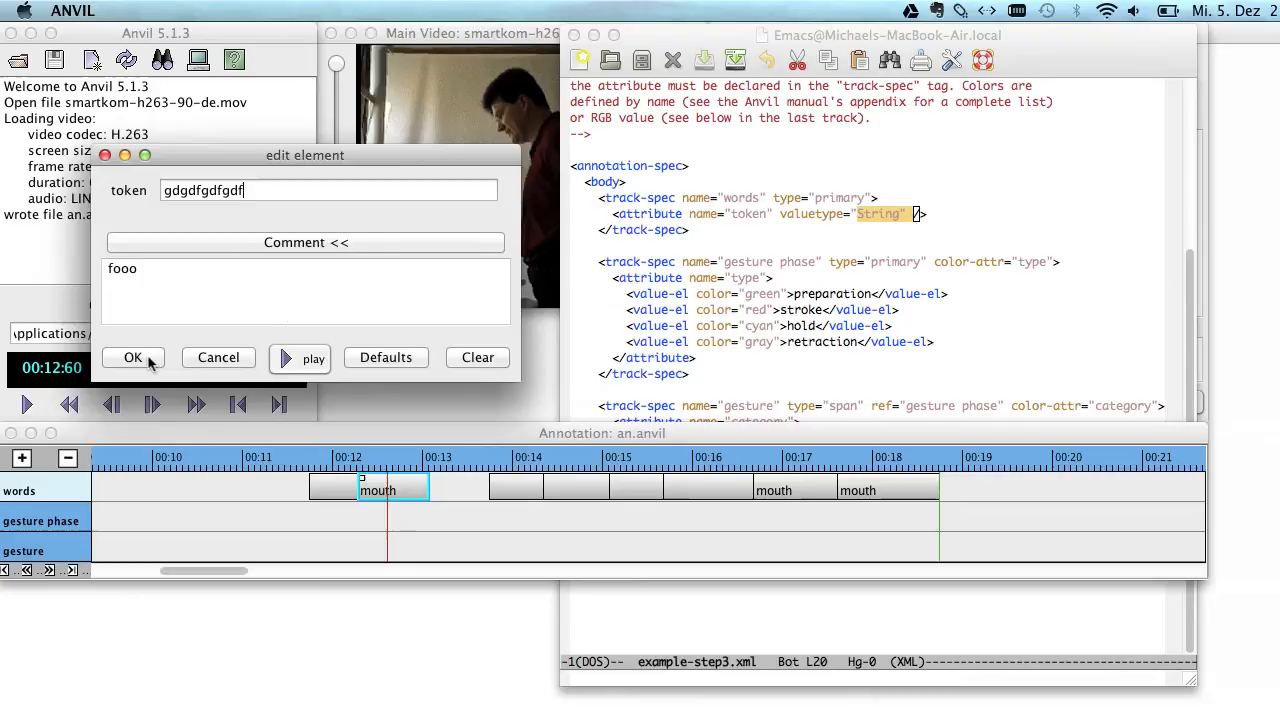
click(132, 356)
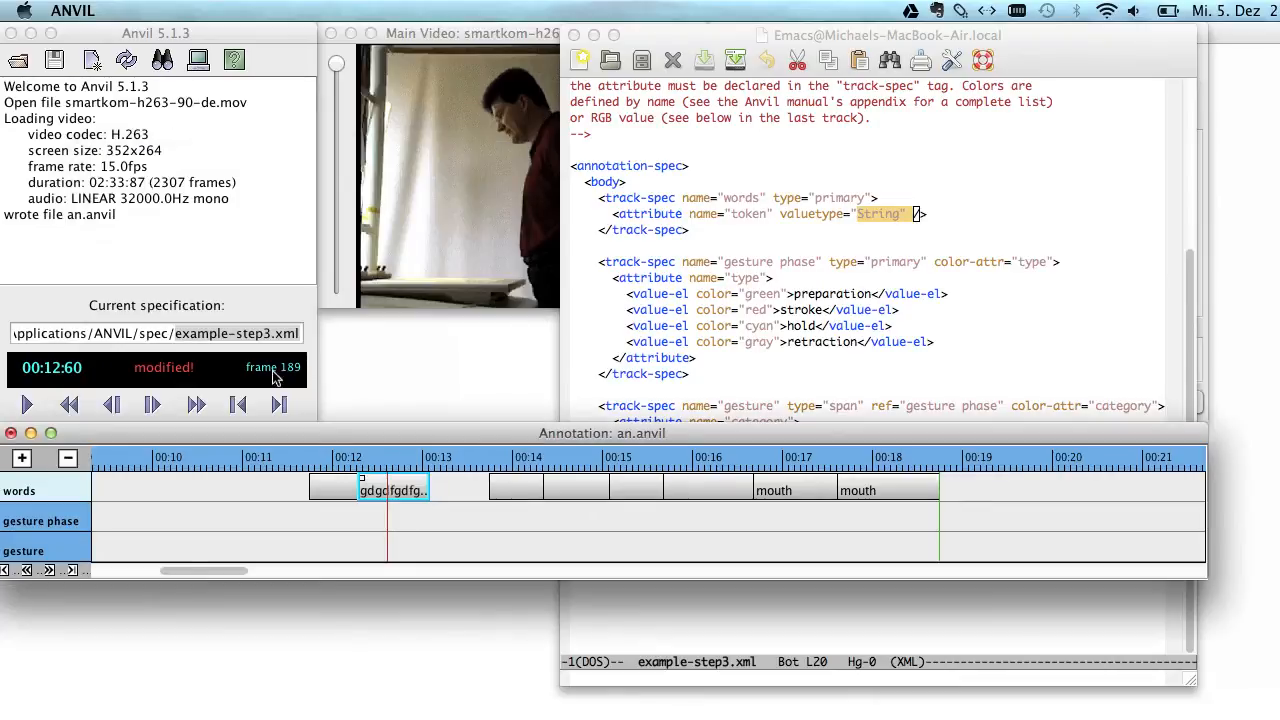
mouse_move(678, 48)
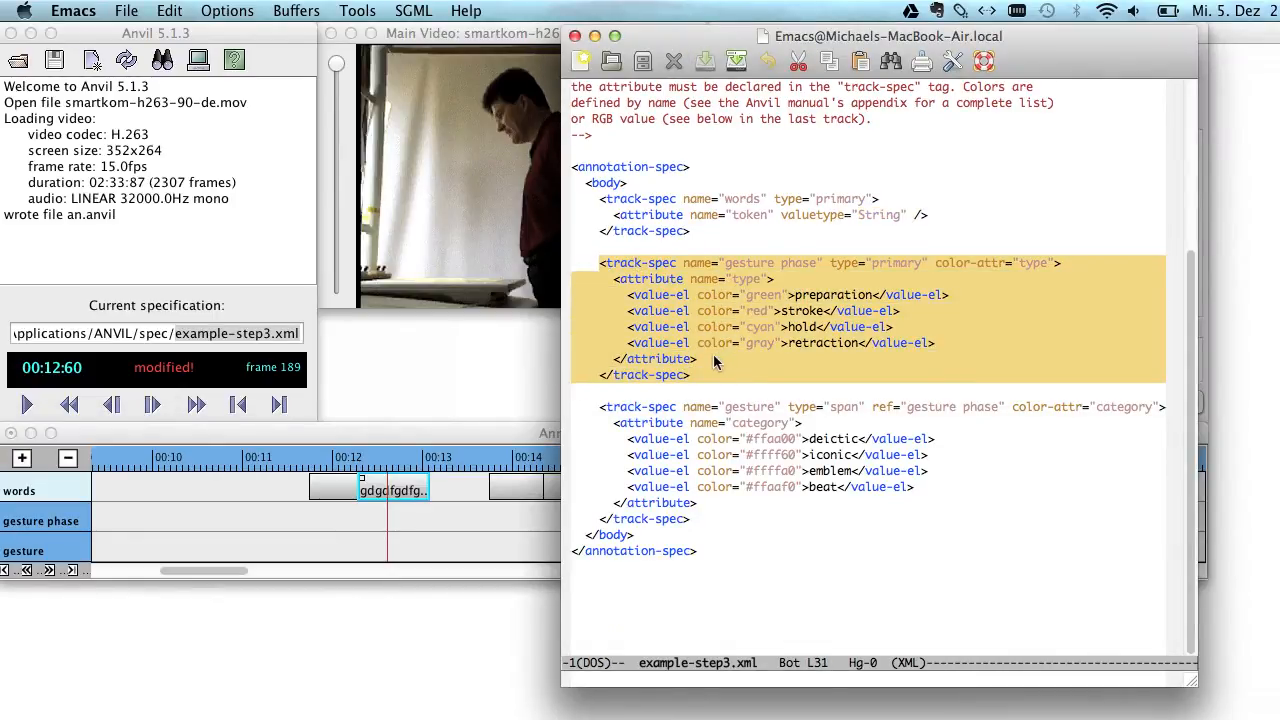
click(700, 358)
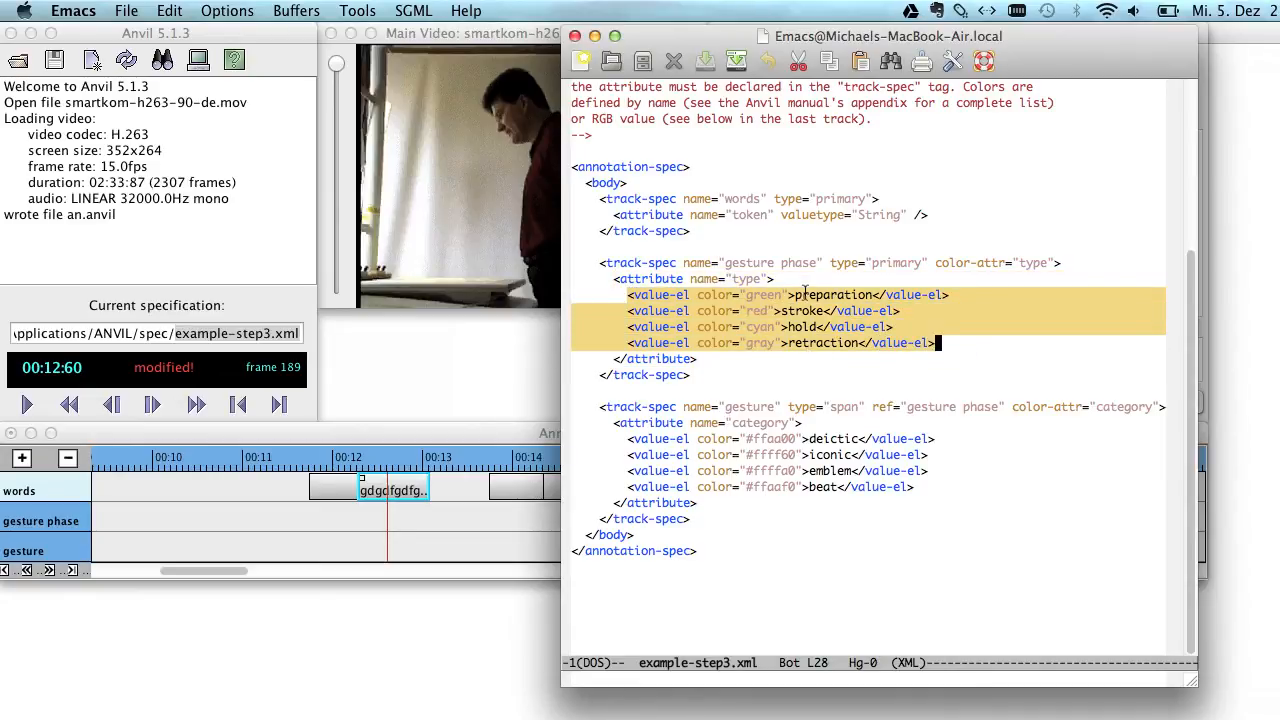
click(800, 328)
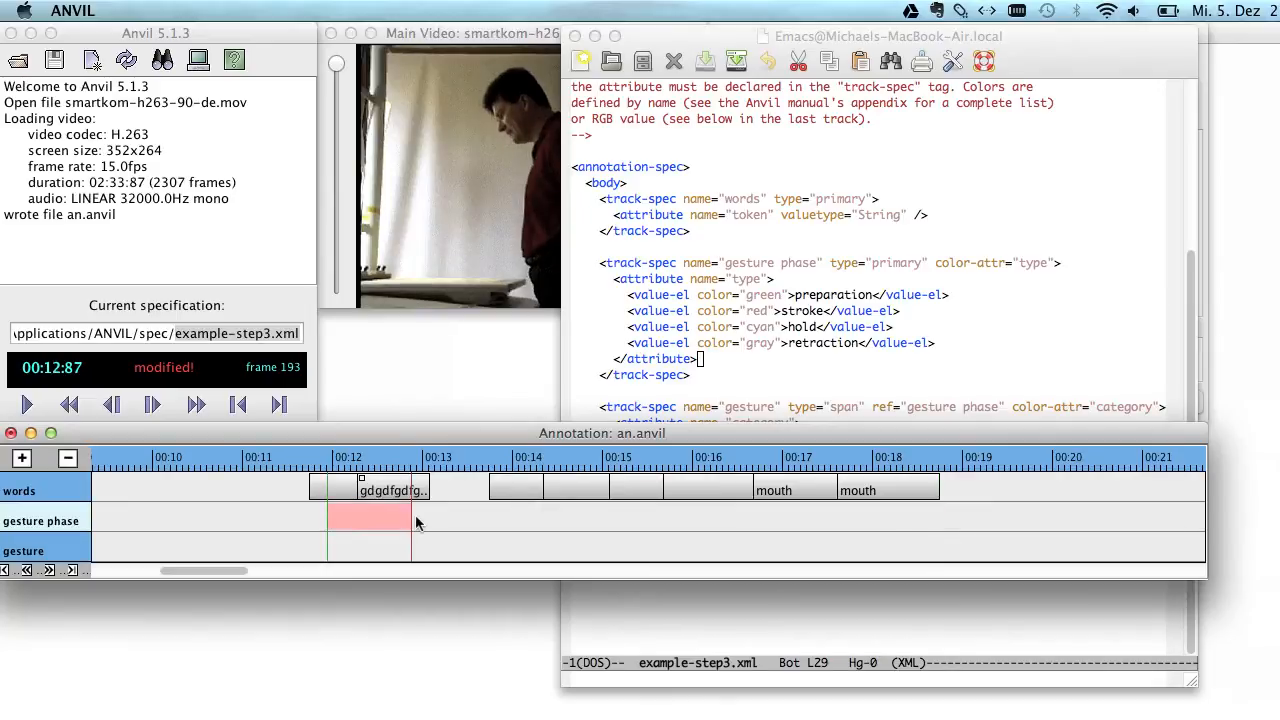
Add a gesture phase element under the first word and set its type to preparation
double_click(368, 516)
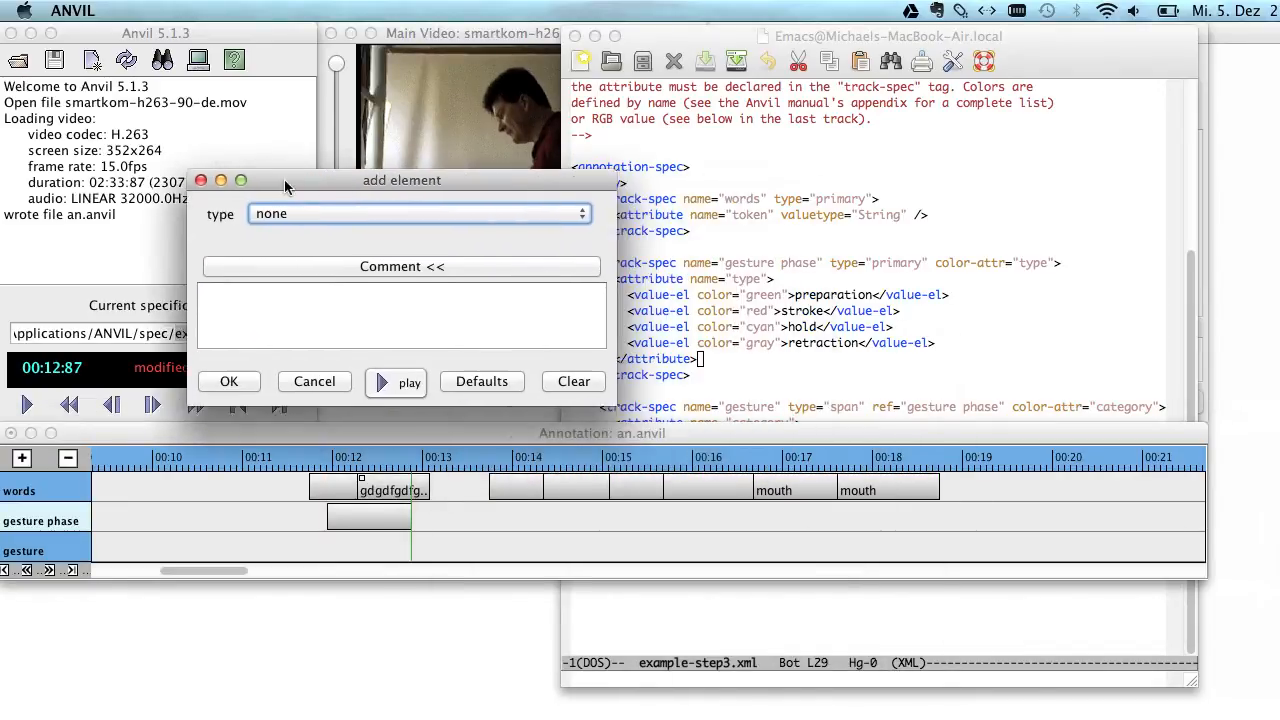
drag(400, 180, 386, 184)
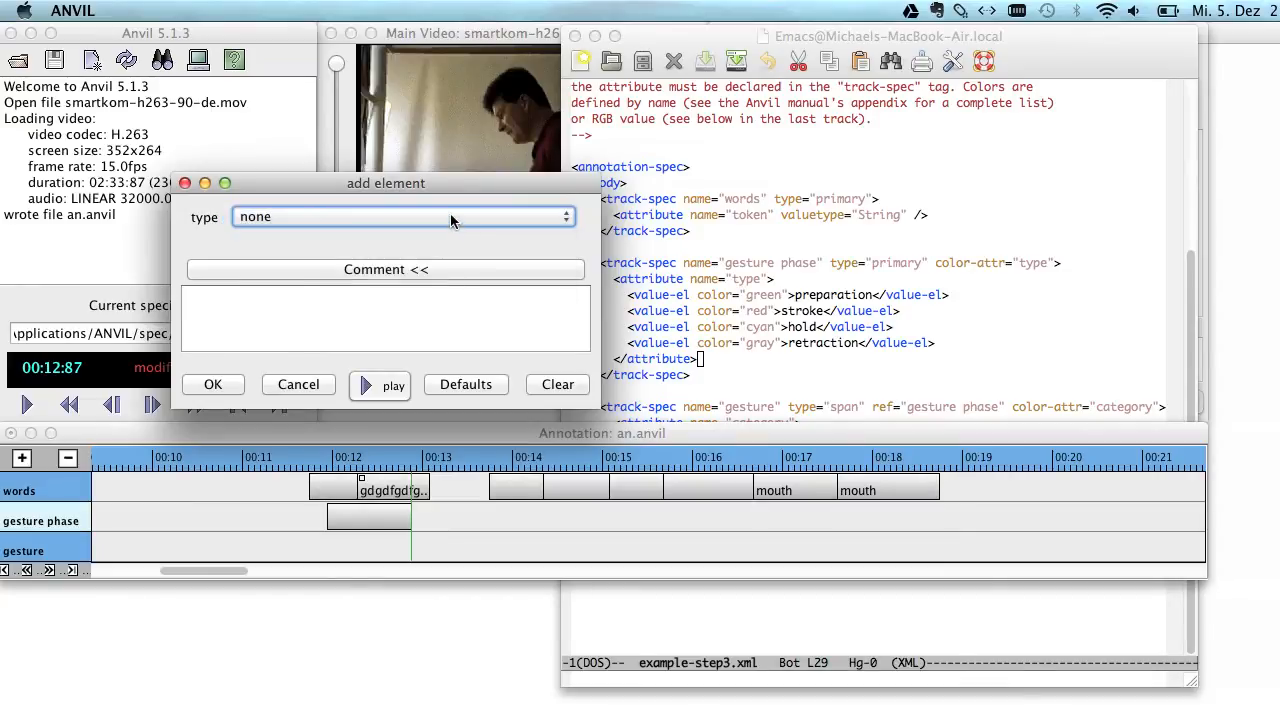
click(400, 216)
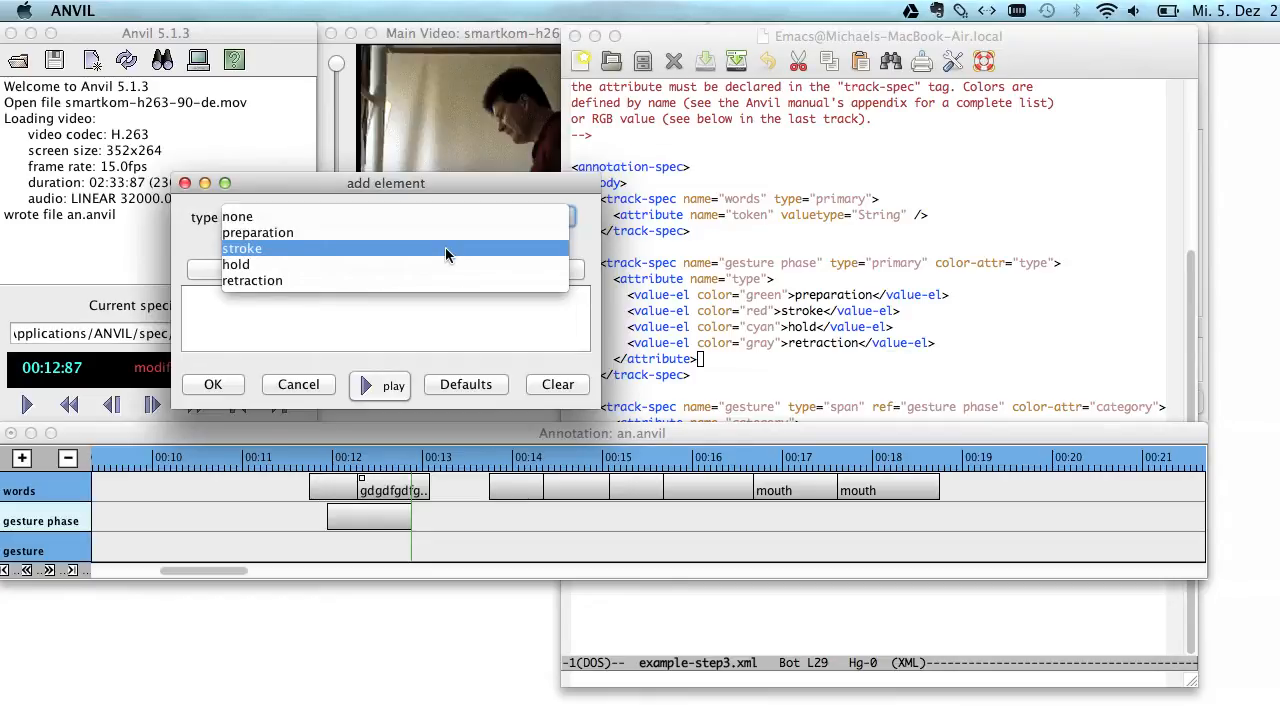
click(242, 248)
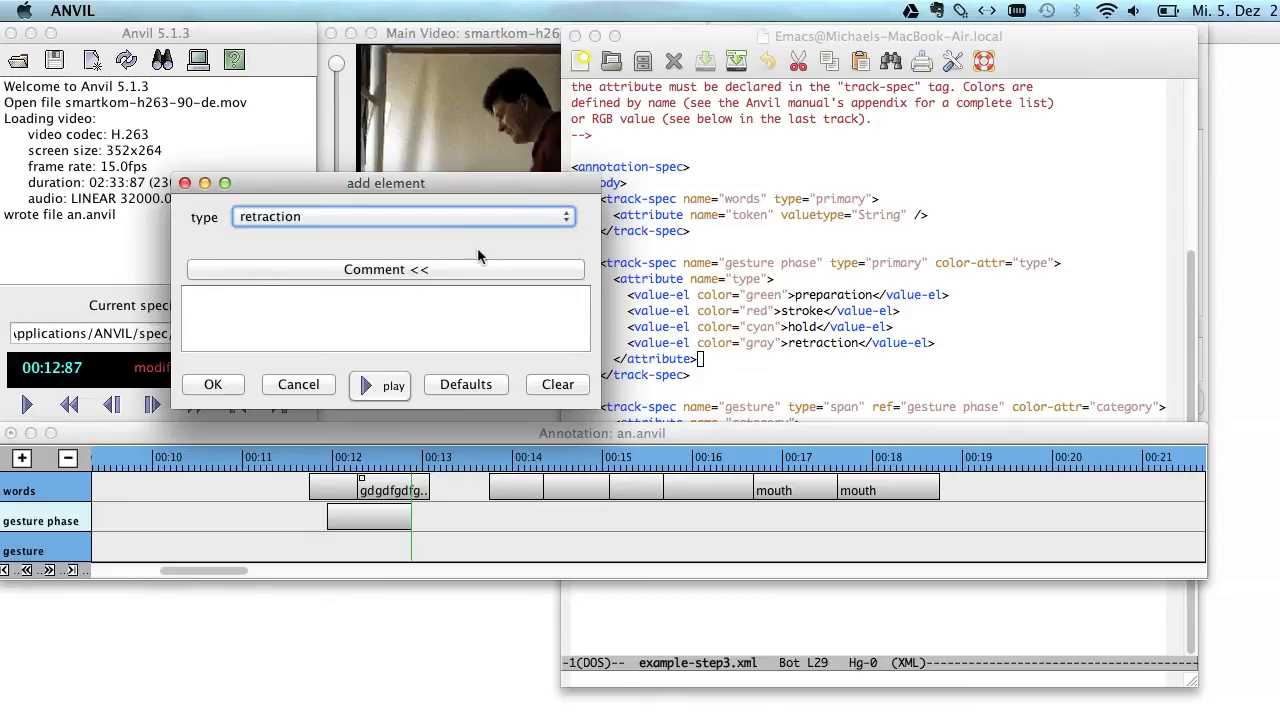
click(404, 216)
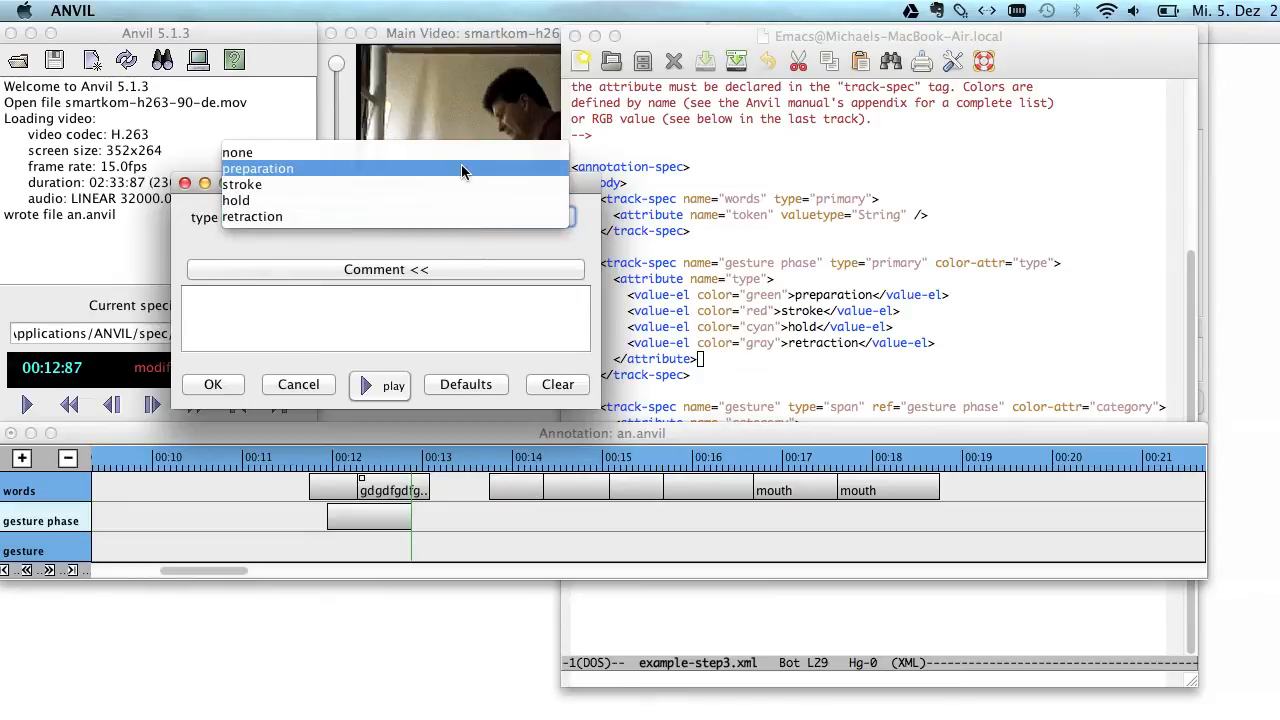
click(258, 168)
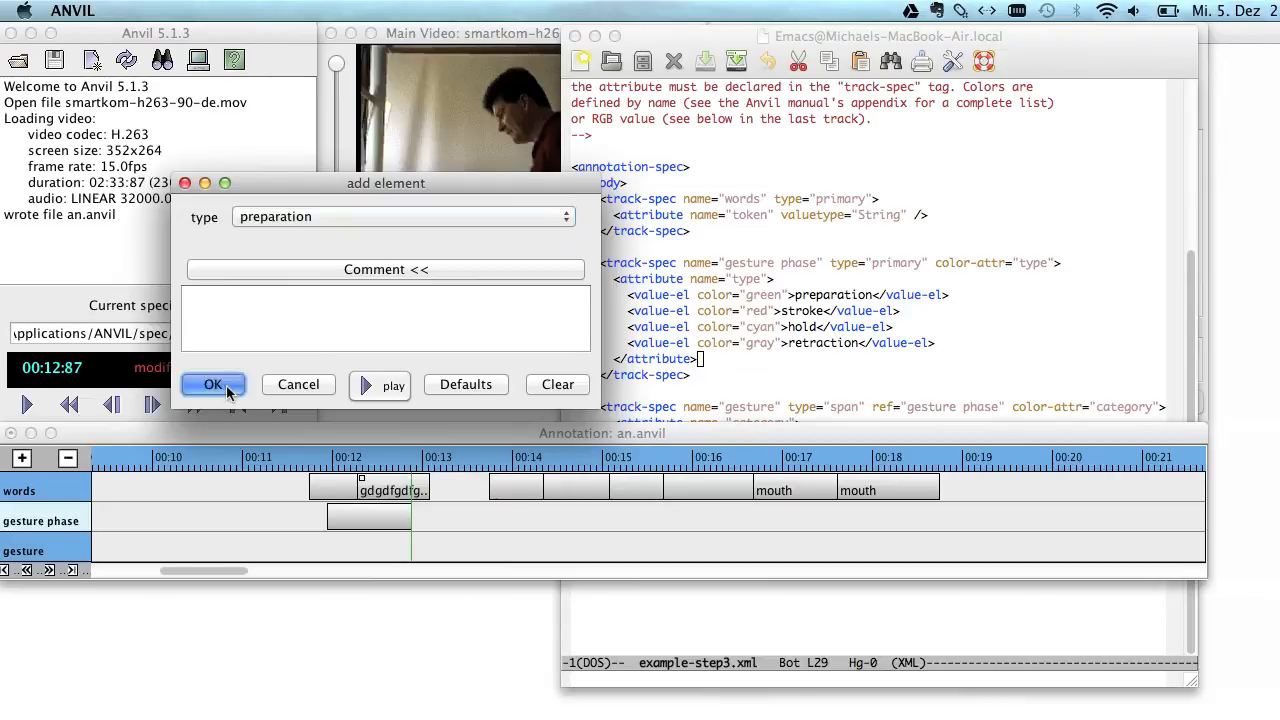
click(212, 384)
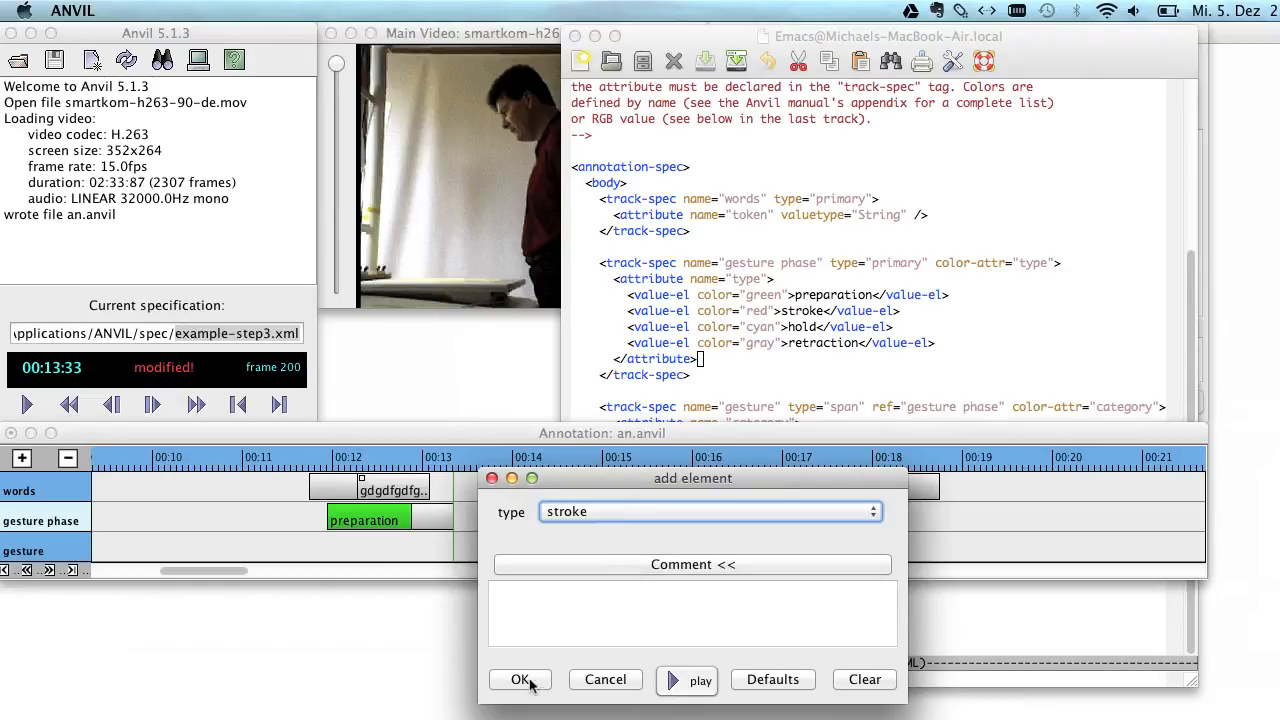
Confirm the stroke phase element and set up the following retraction
click(520, 680)
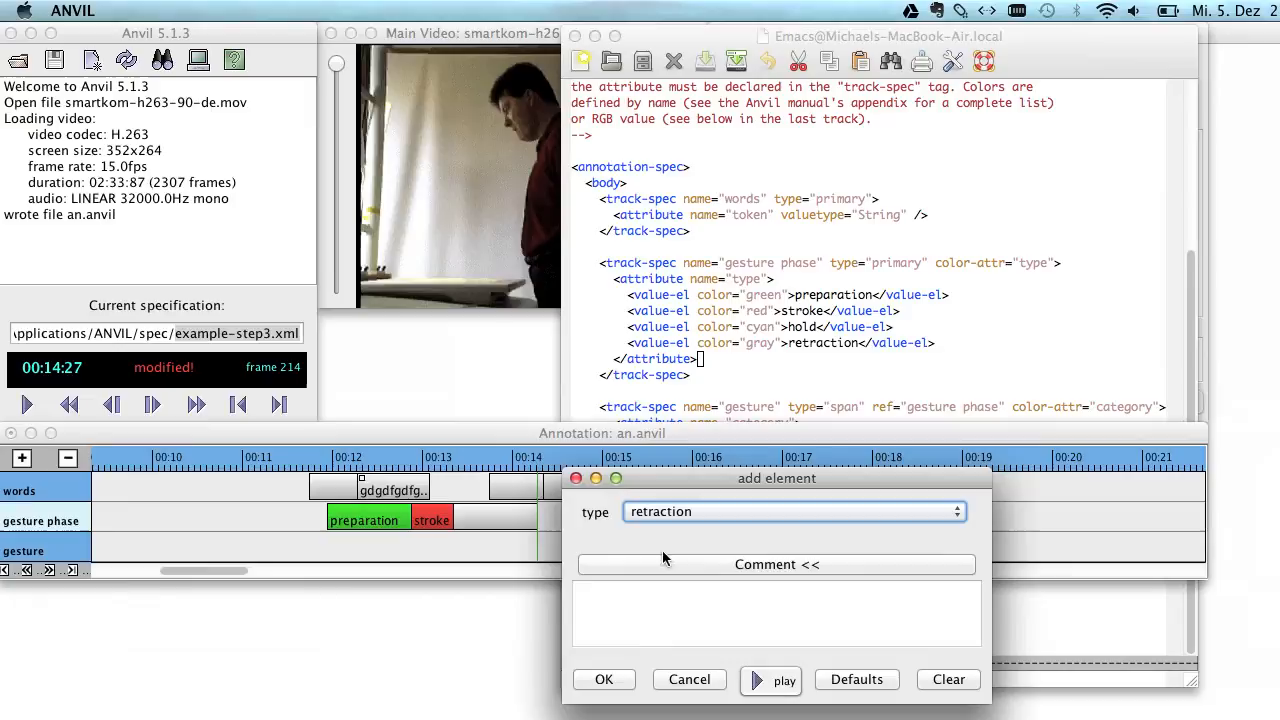
click(604, 680)
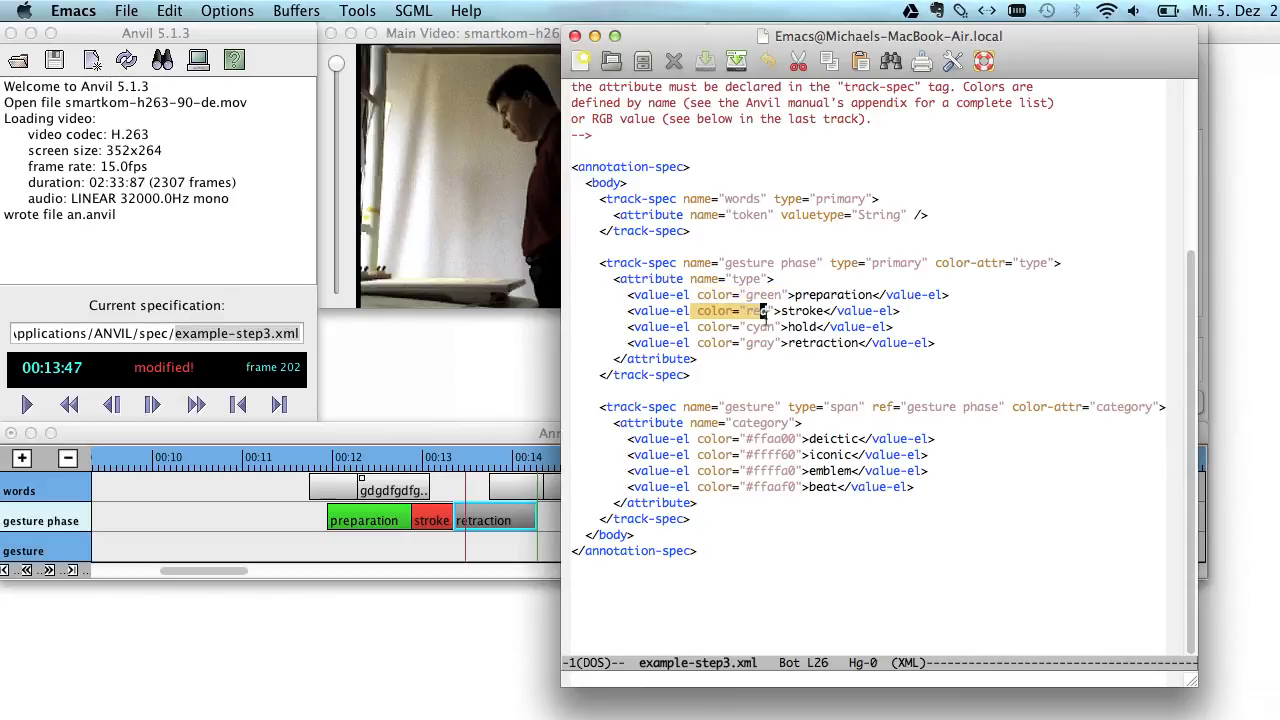
click(784, 326)
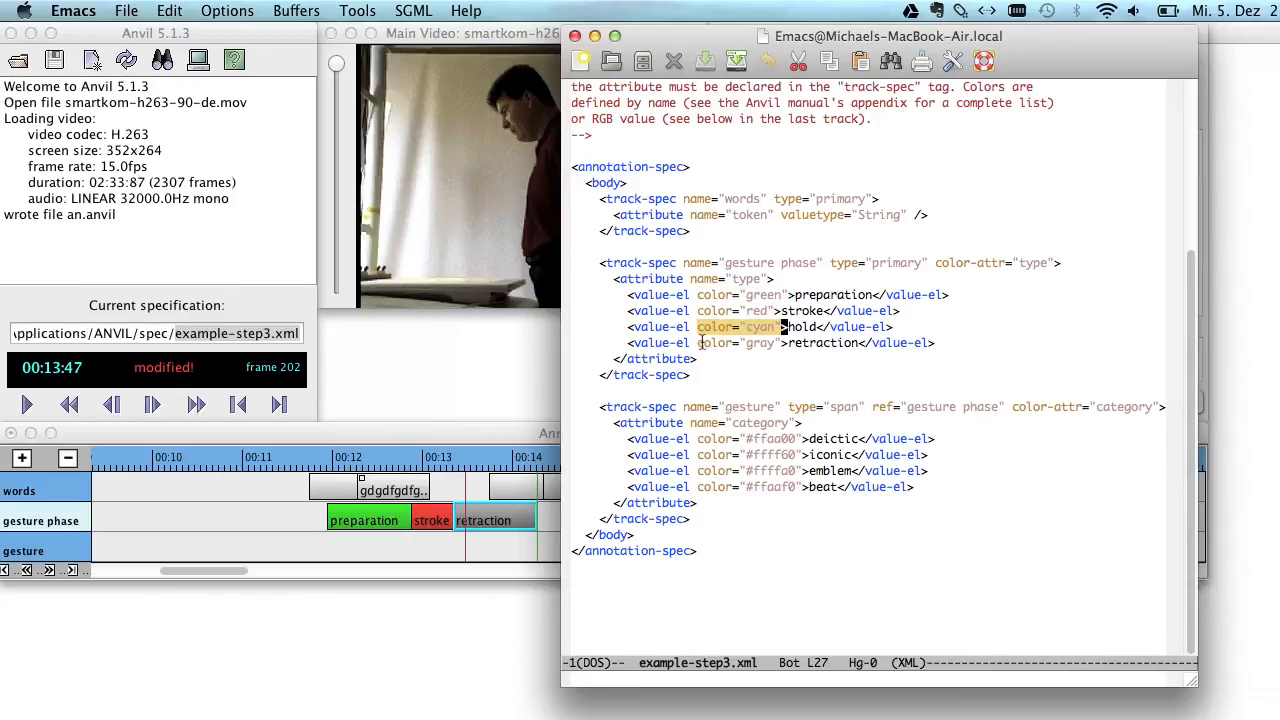
click(784, 342)
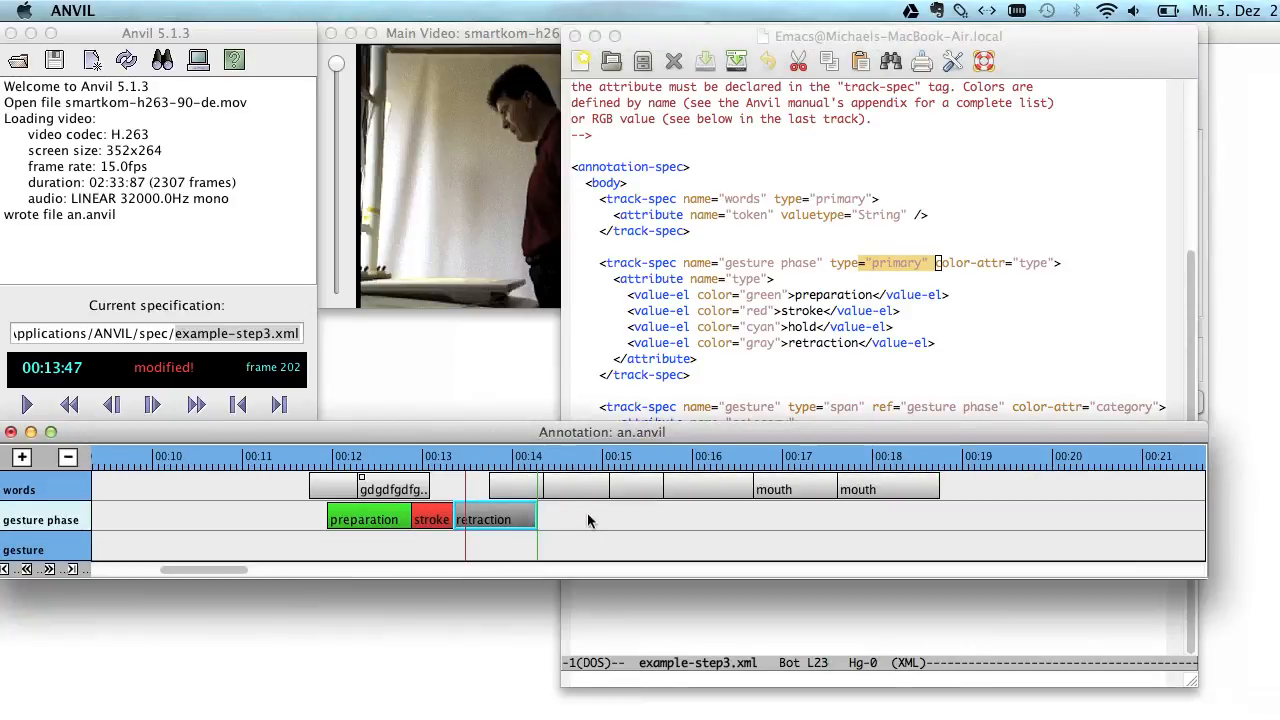
click(664, 520)
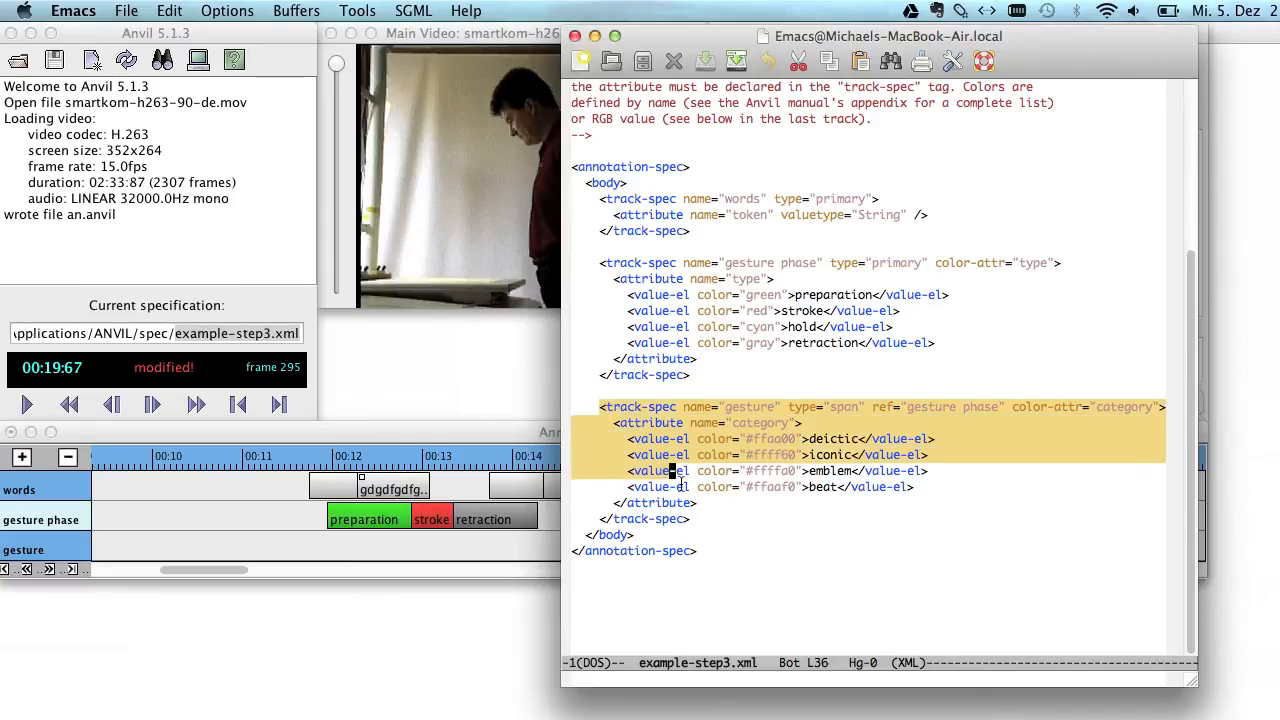
click(690, 518)
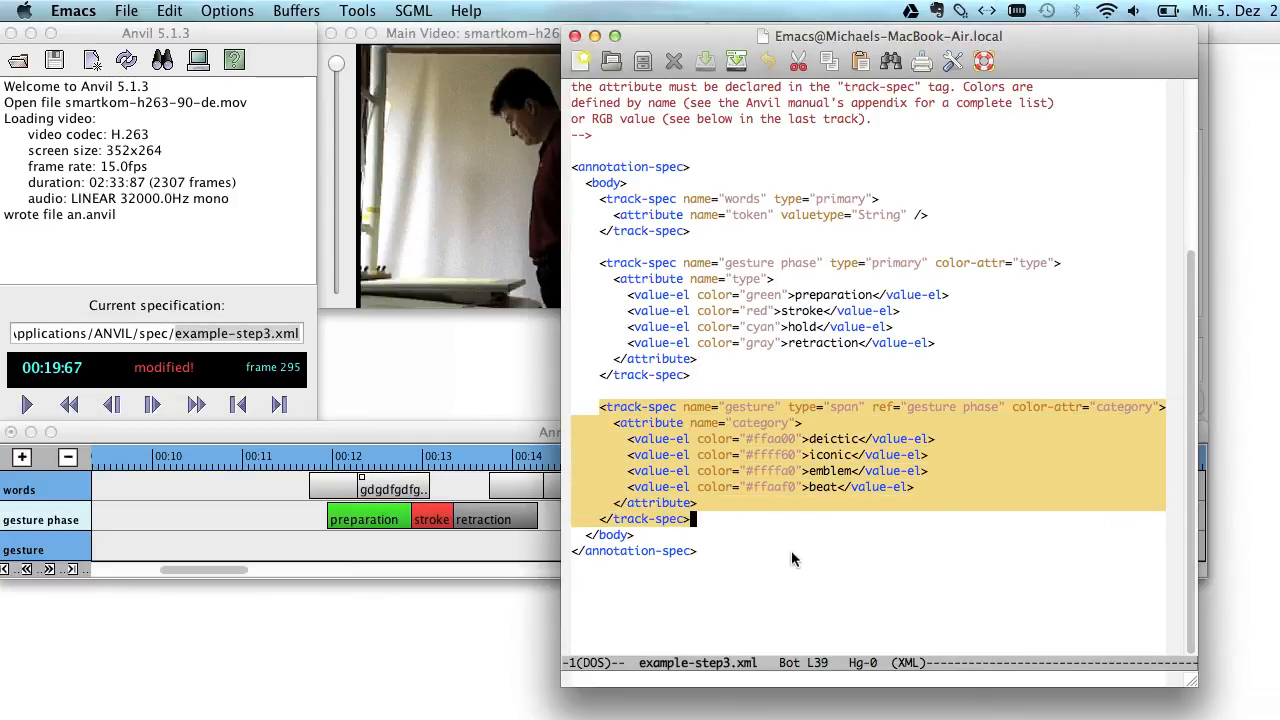
double_click(748, 406)
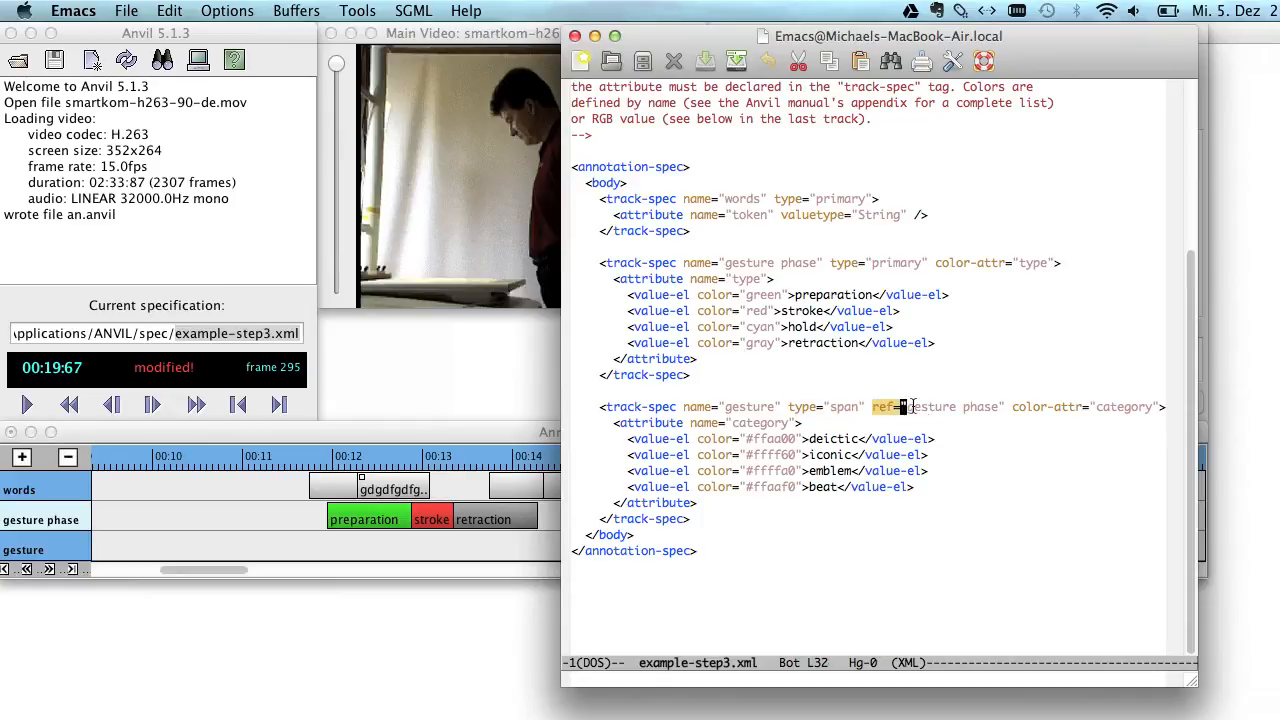
double_click(950, 408)
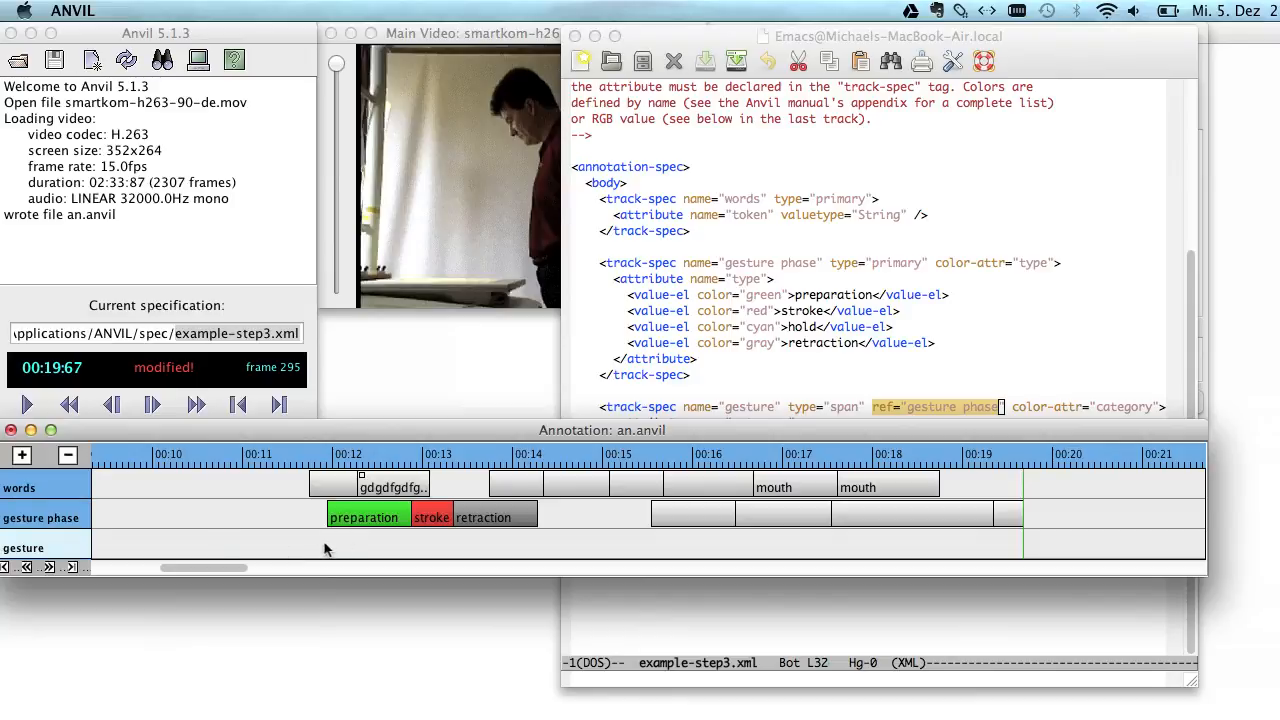
Create a gesture span from preparation to retraction and a second span over the later phases near 00:17
click(380, 548)
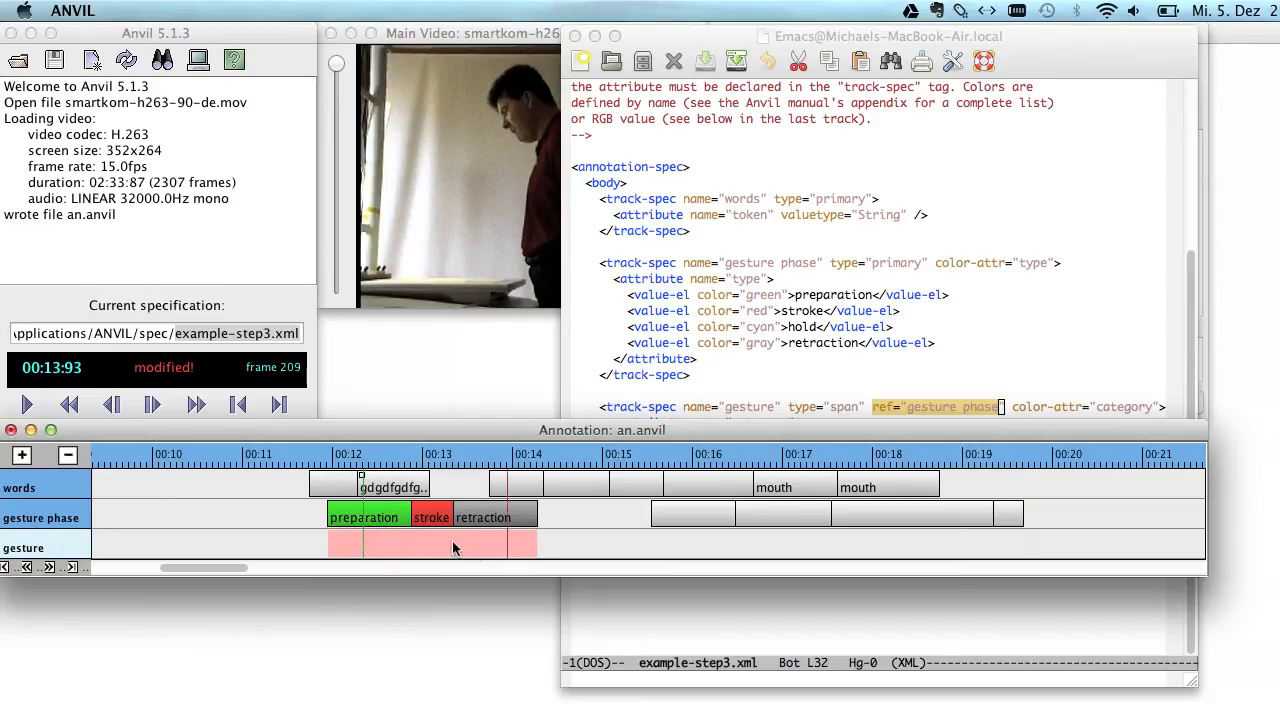
click(452, 544)
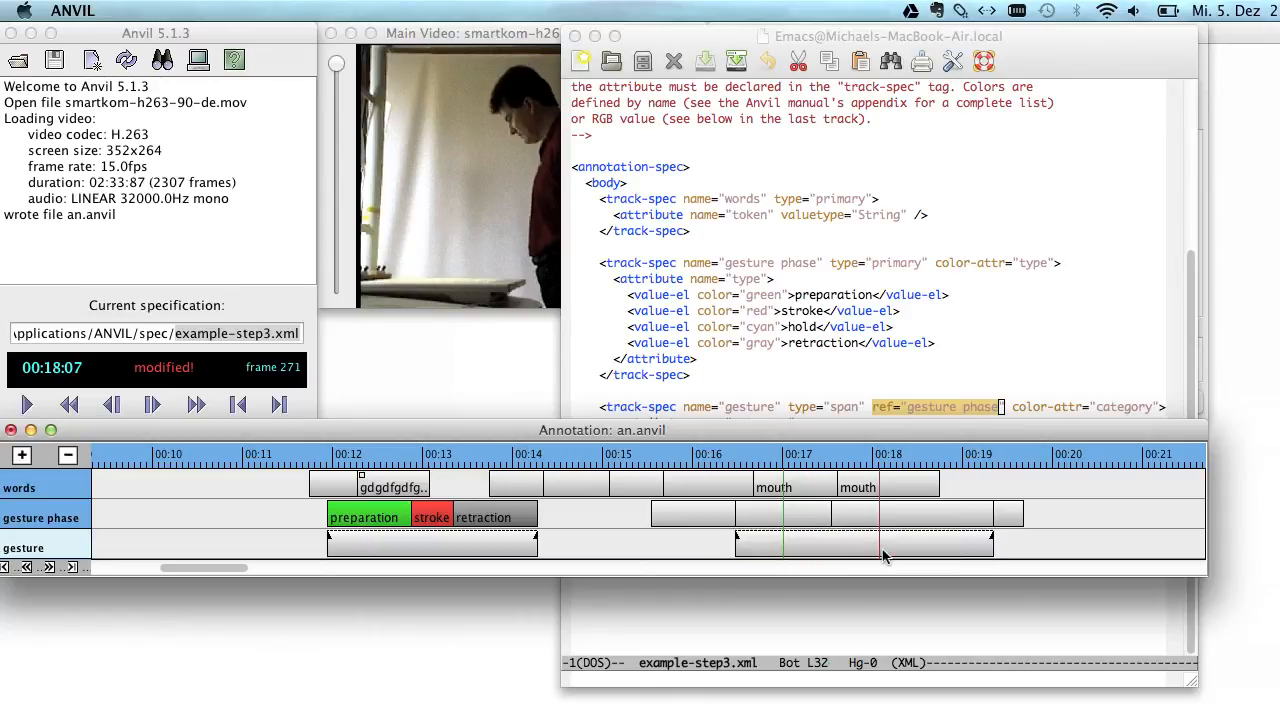
click(800, 544)
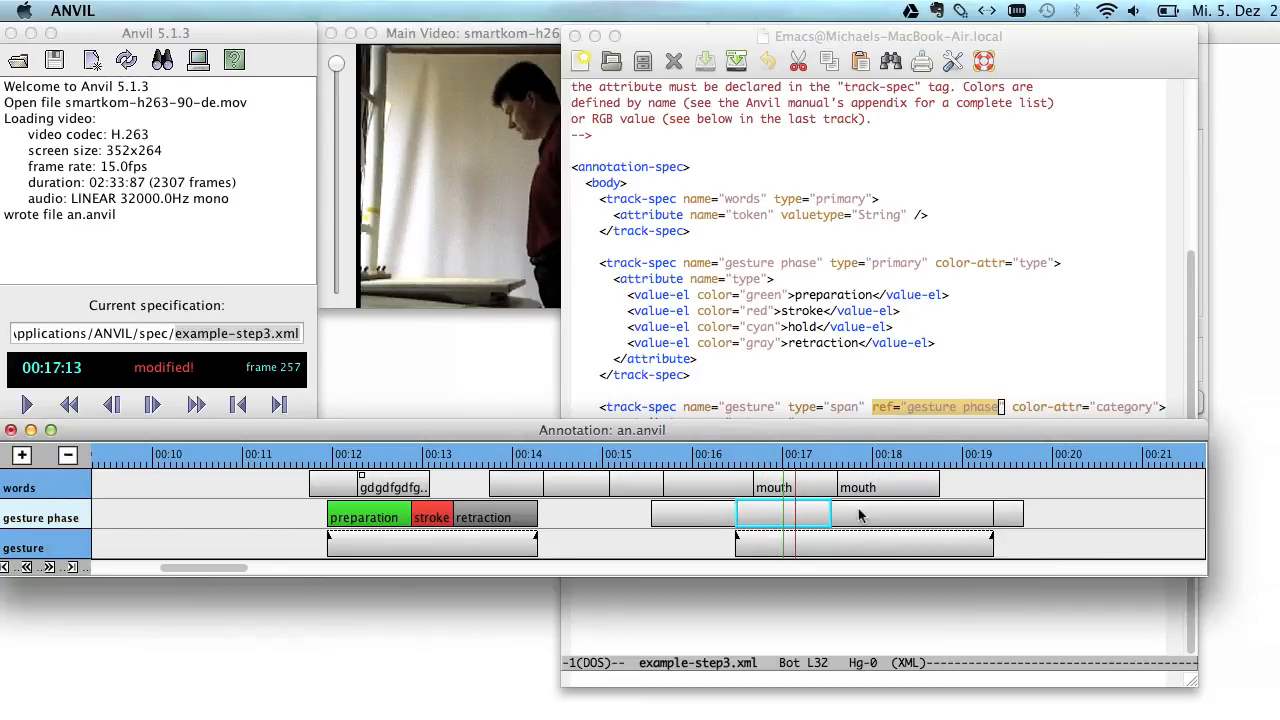
click(368, 516)
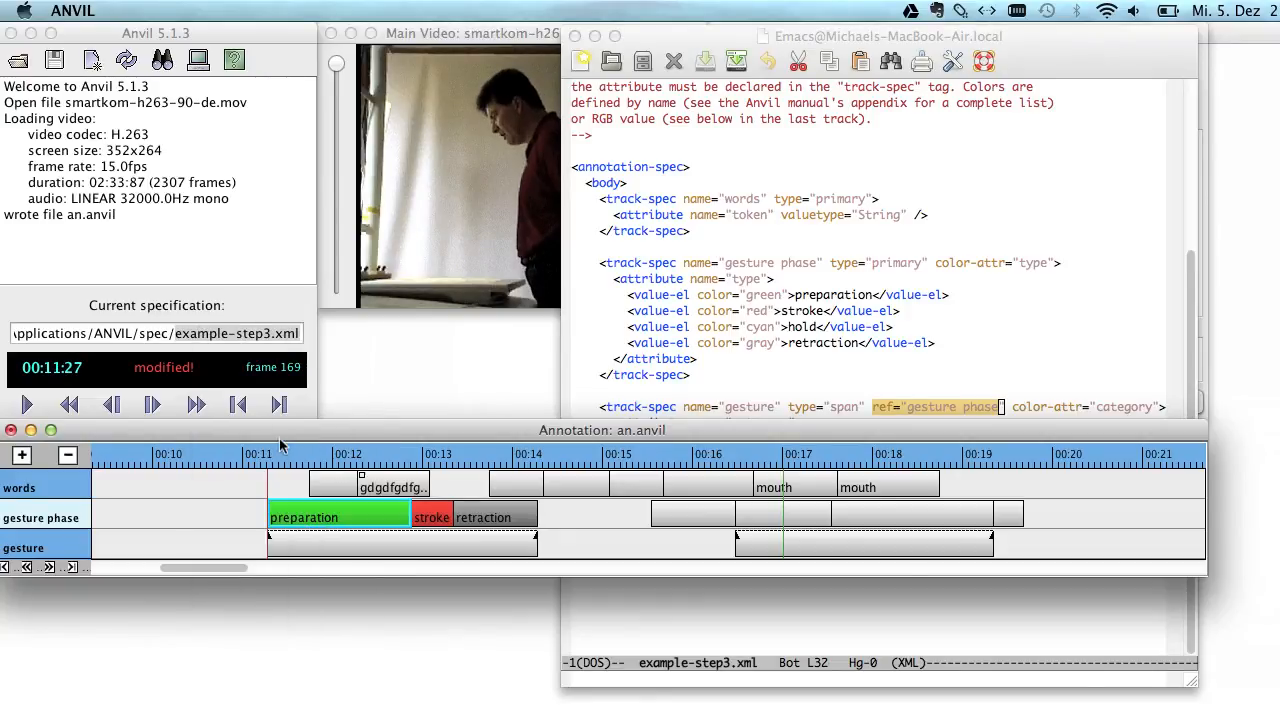
mouse_move(310, 516)
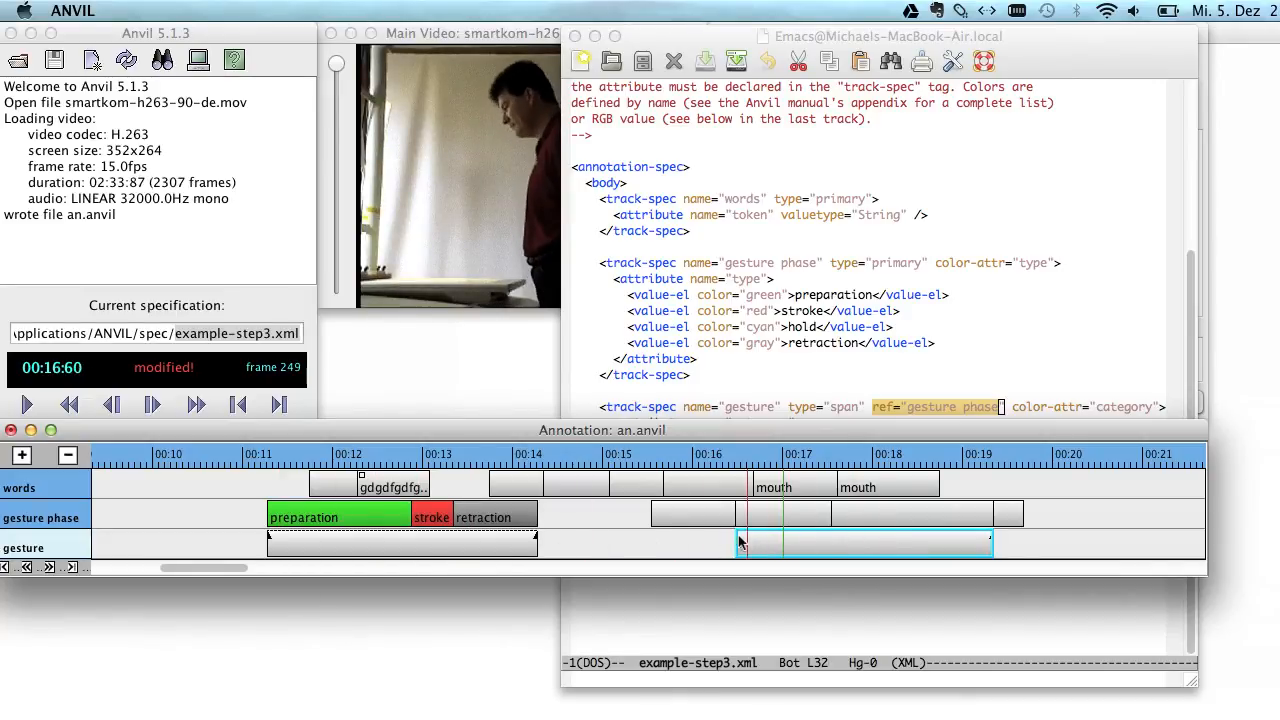
Select the later gesture span and the retraction phases to check the spans still match their phases
click(344, 516)
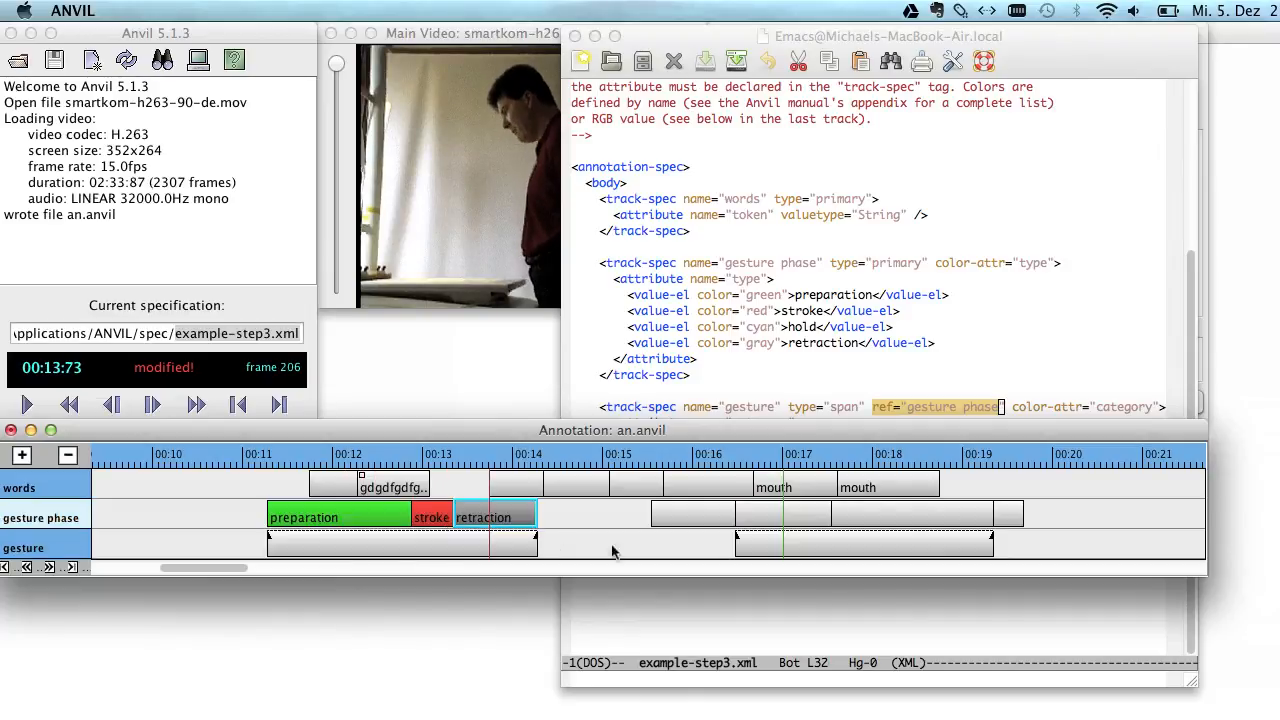
click(924, 544)
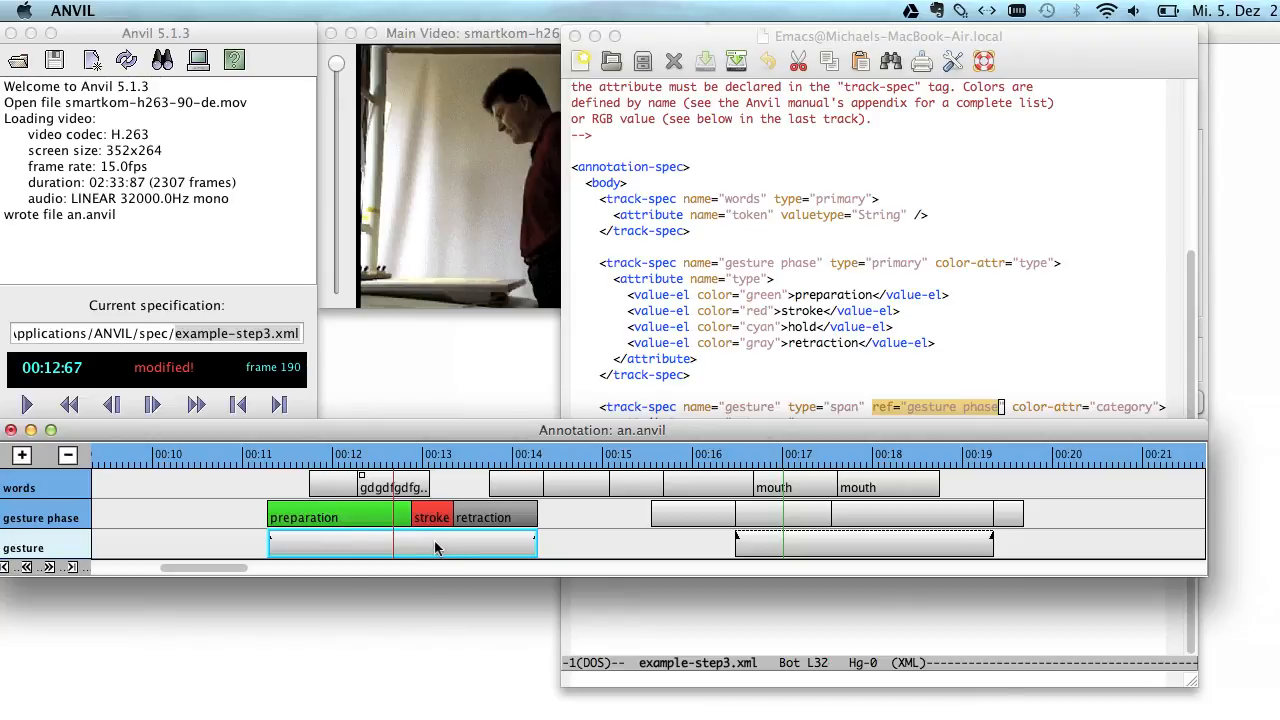
mouse_move(344, 536)
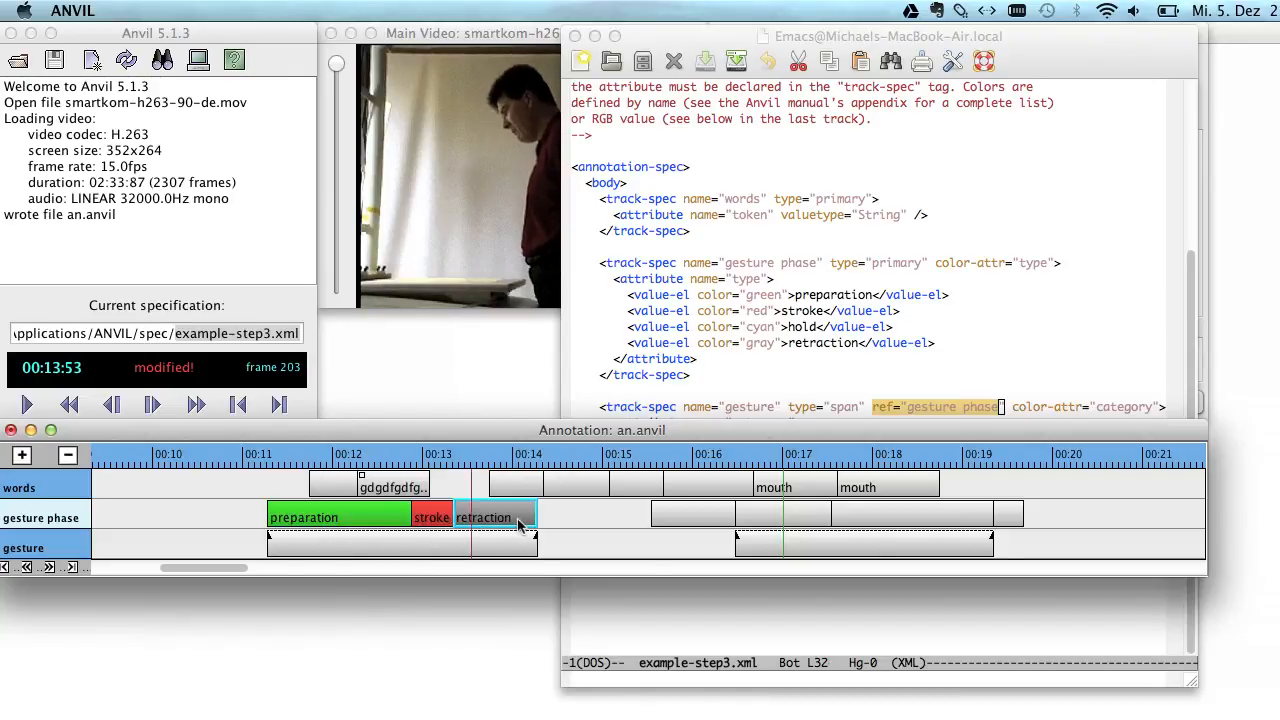
click(484, 544)
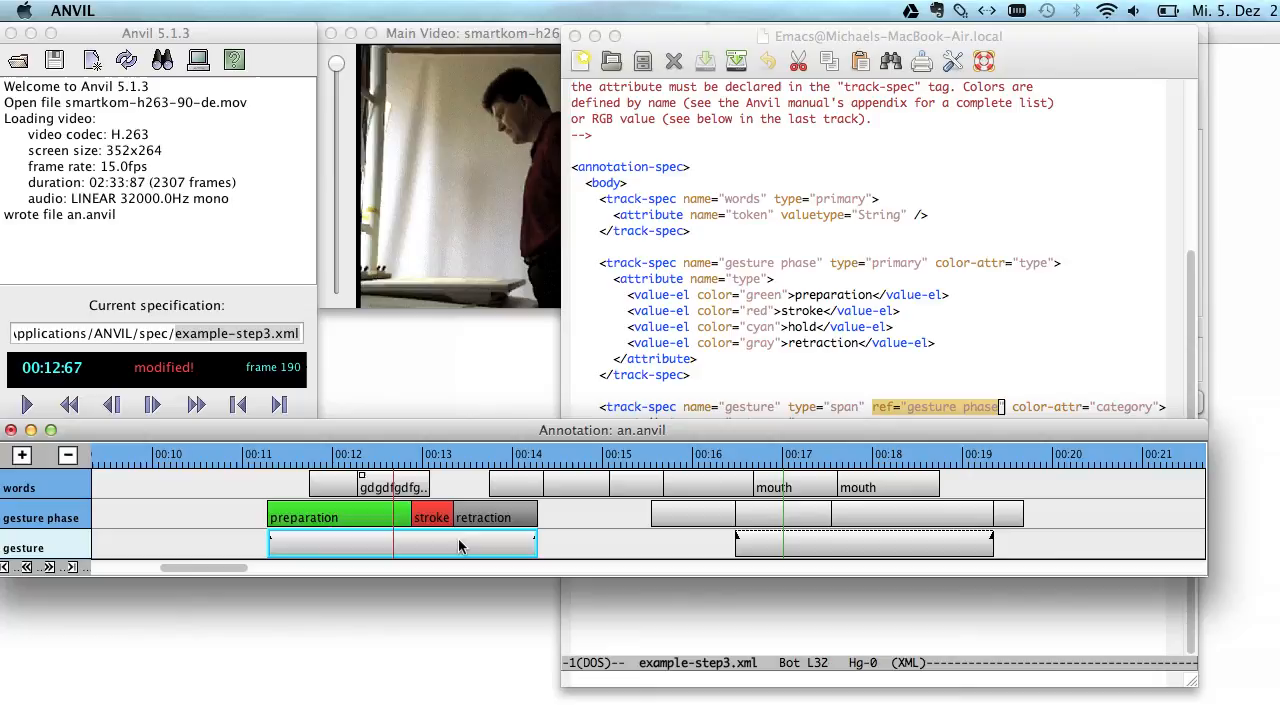
mouse_move(444, 548)
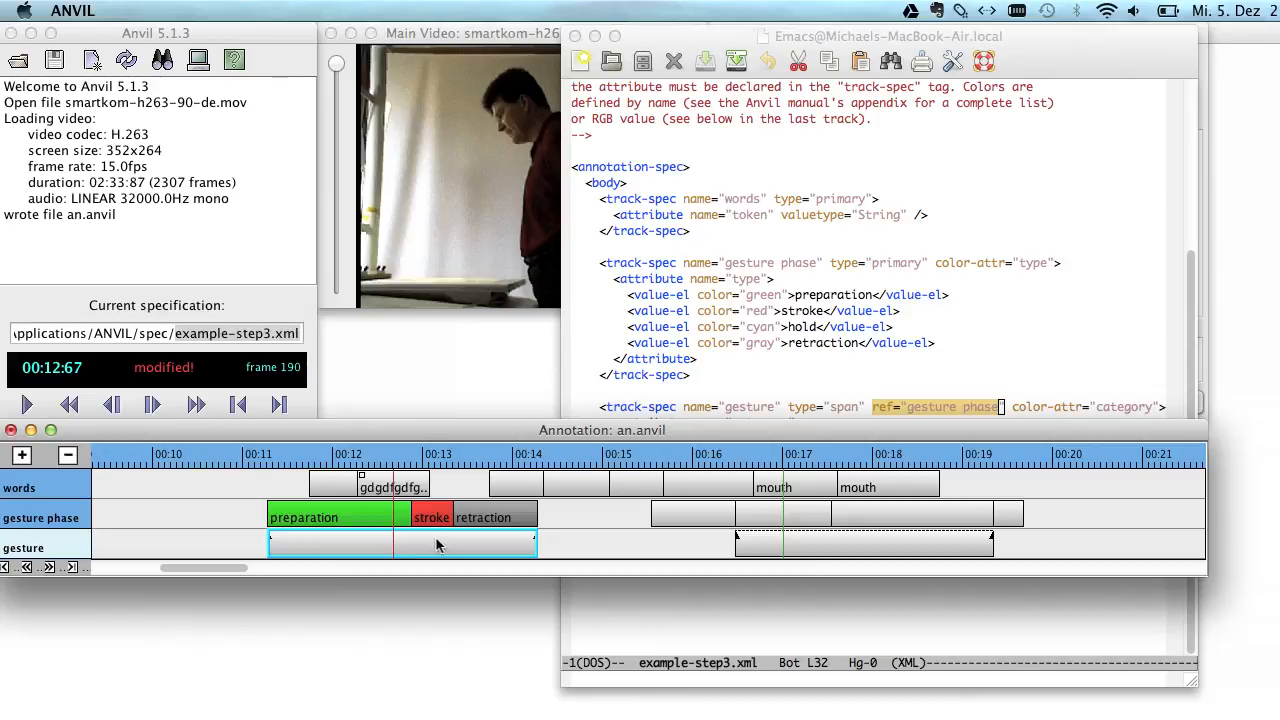
mouse_move(430, 540)
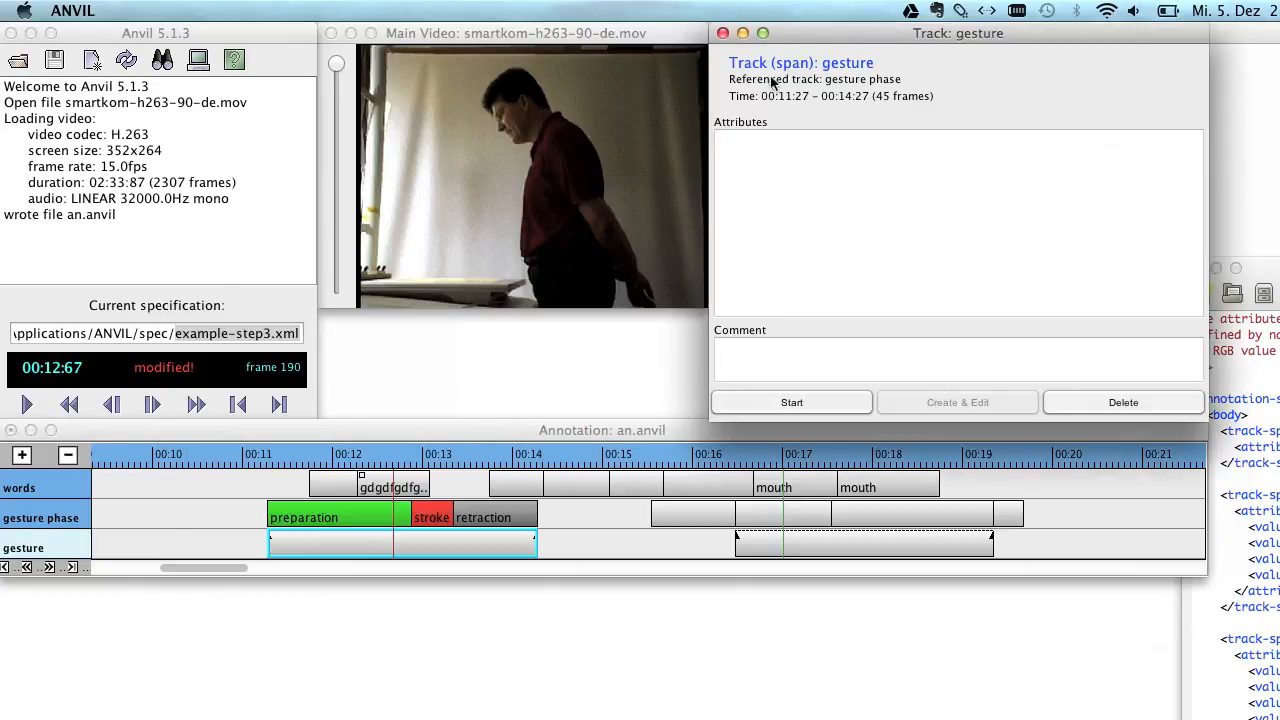
mouse_move(810, 96)
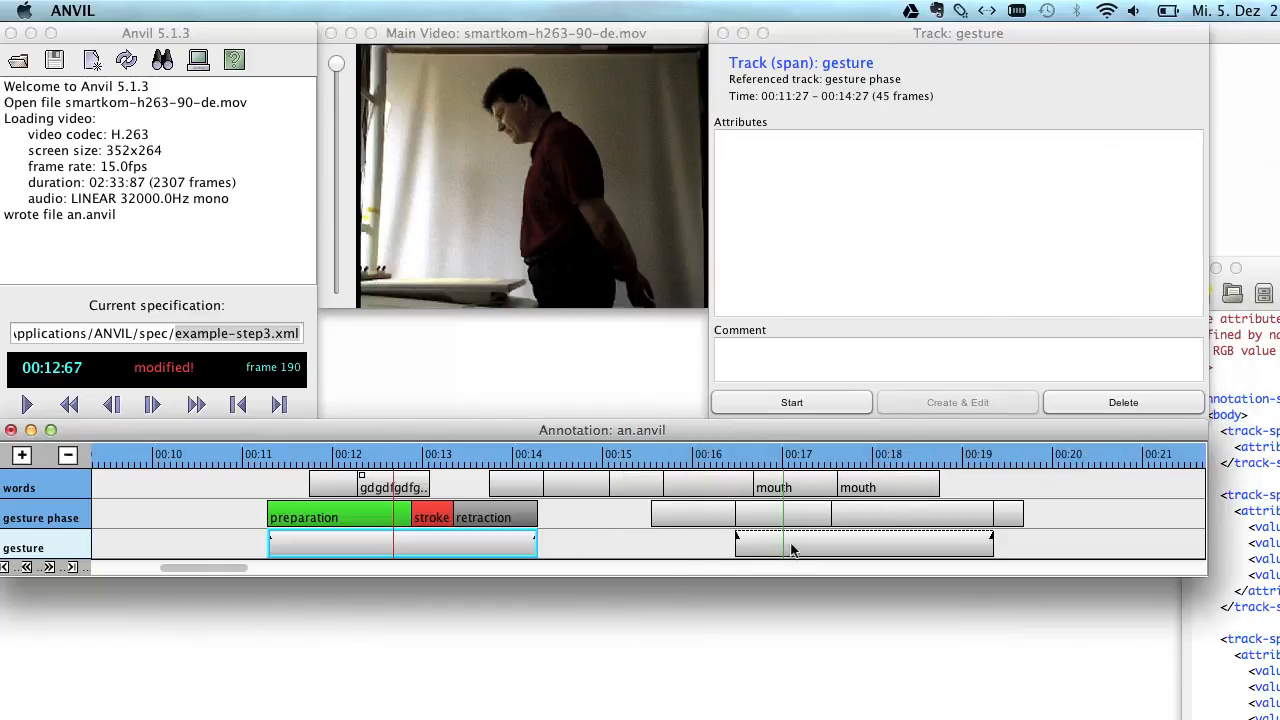
View track info for the stroke, retraction and first gesture span (gesture phase track, 00:11:27–00:14:27)
click(432, 516)
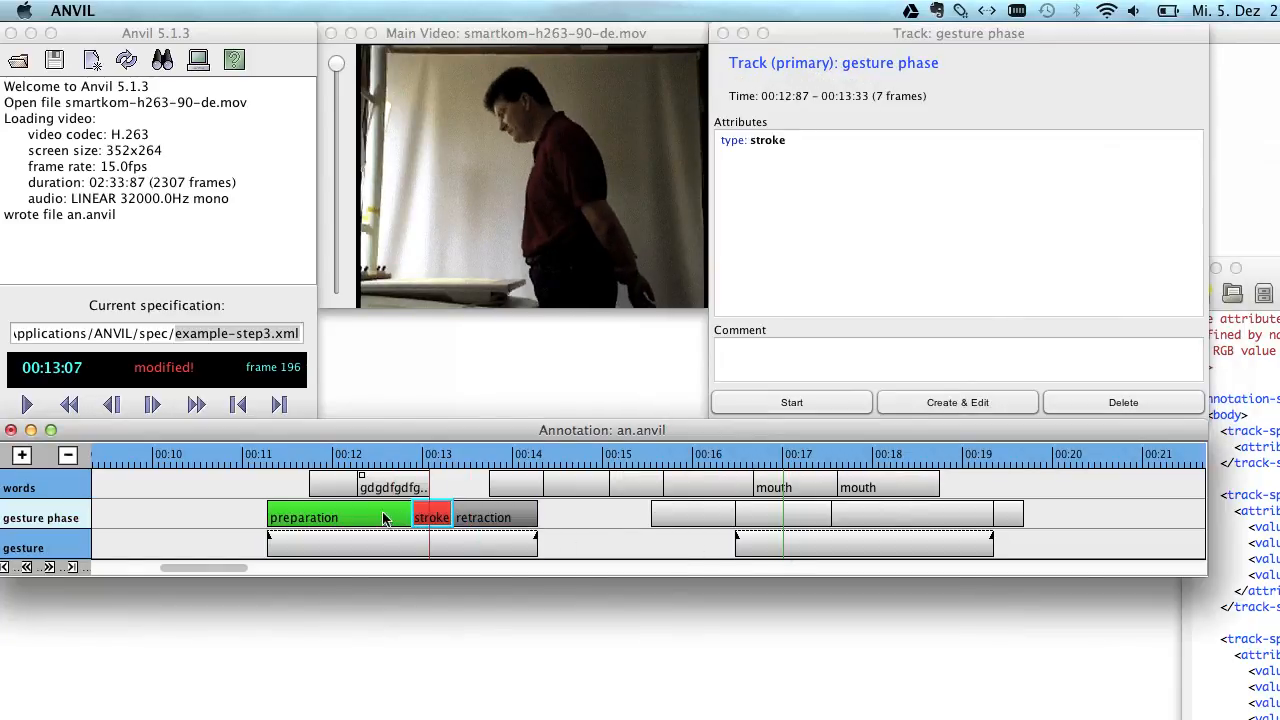
click(490, 516)
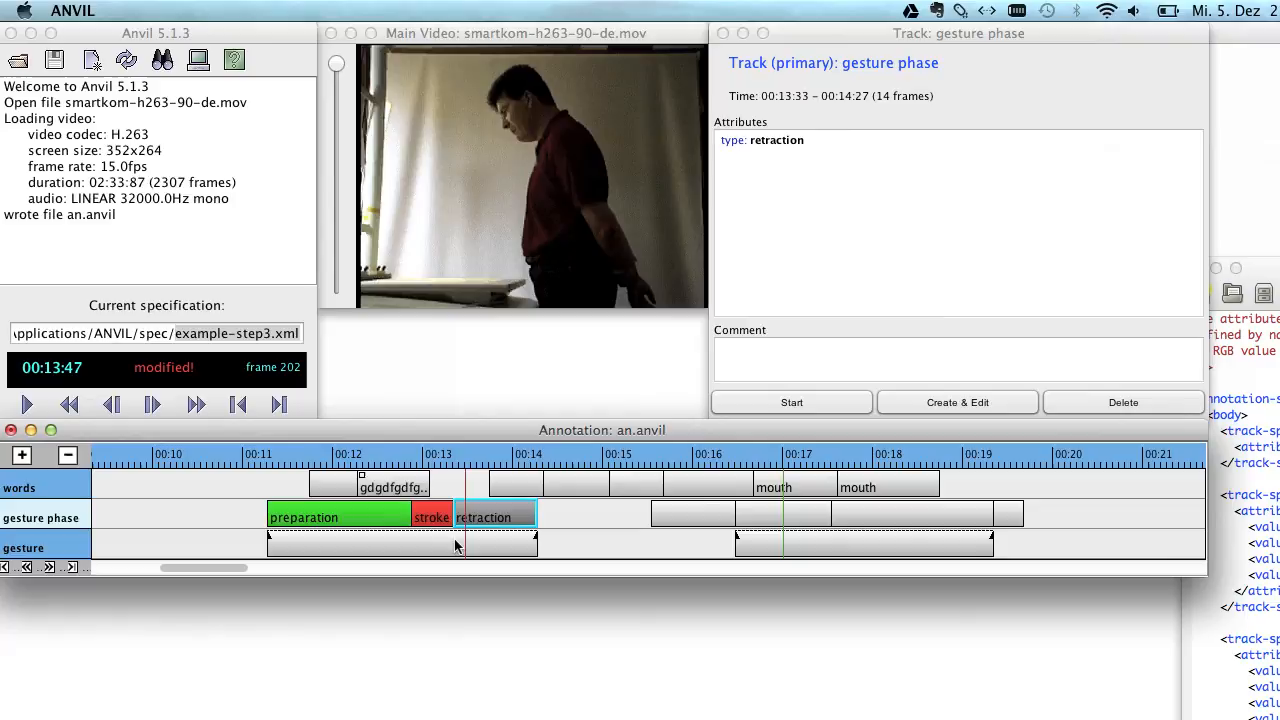
click(400, 544)
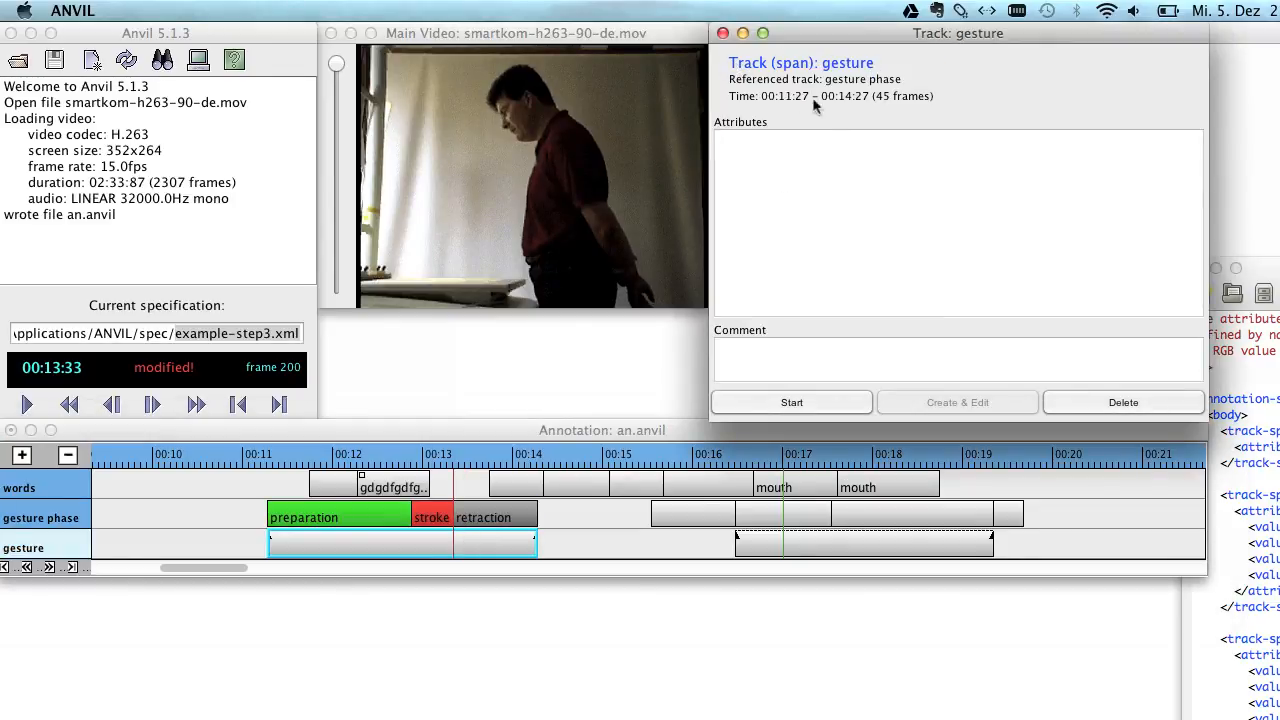
mouse_move(796, 68)
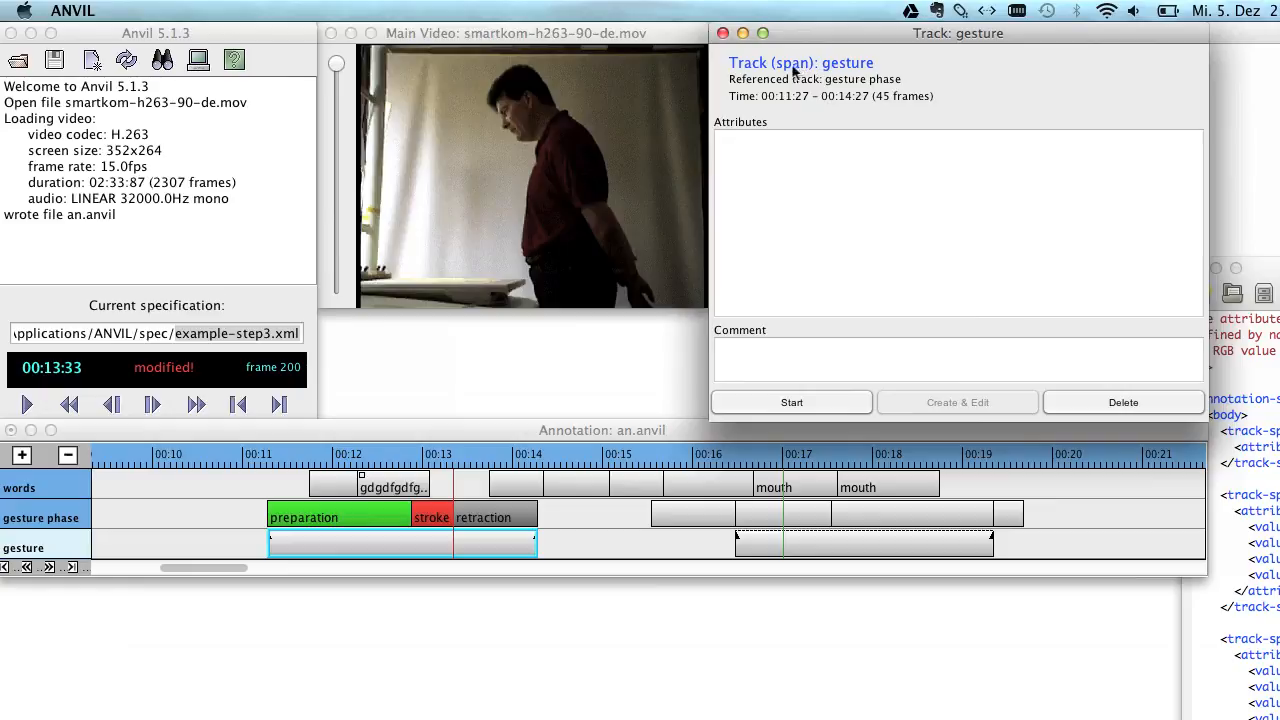
mouse_move(824, 92)
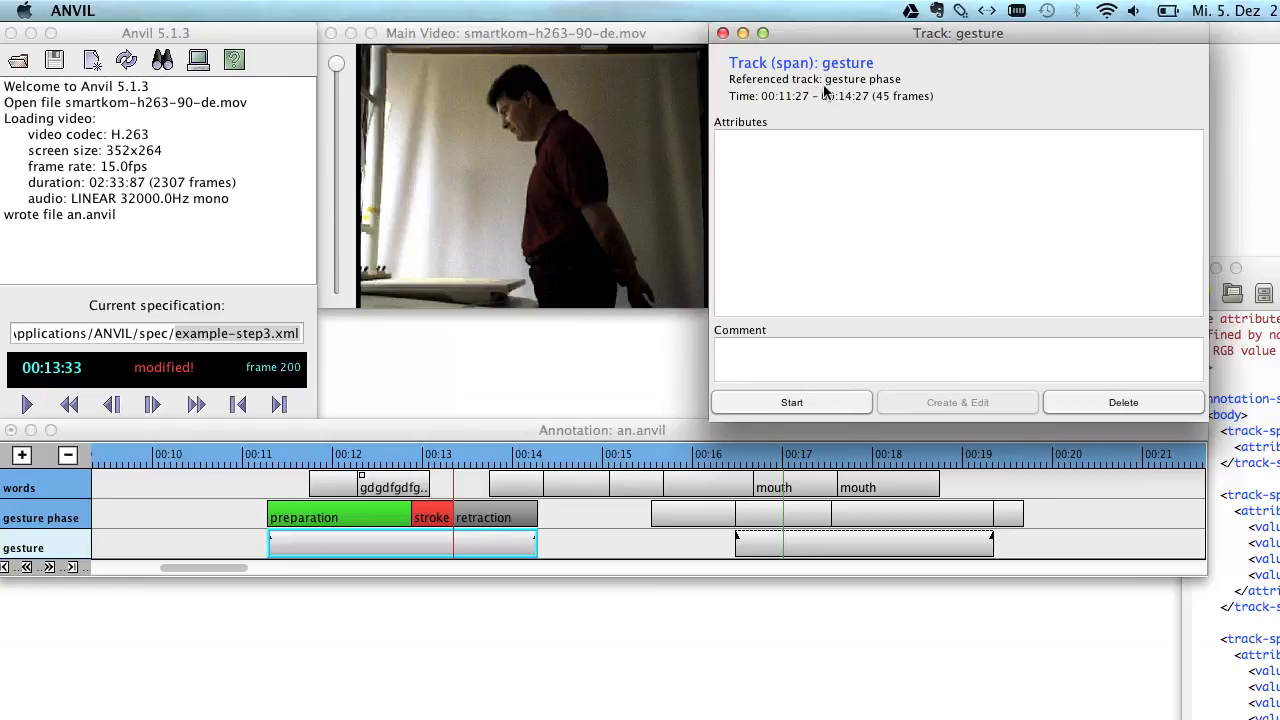
mouse_move(748, 96)
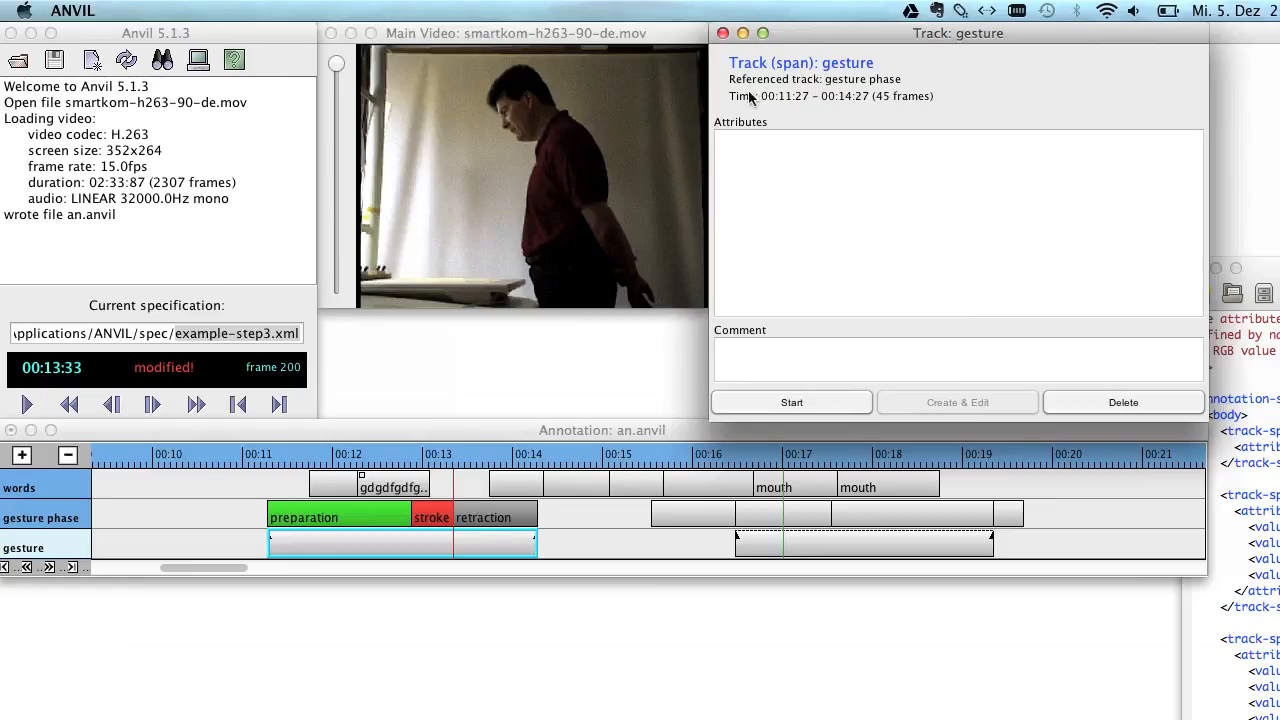
mouse_move(848, 204)
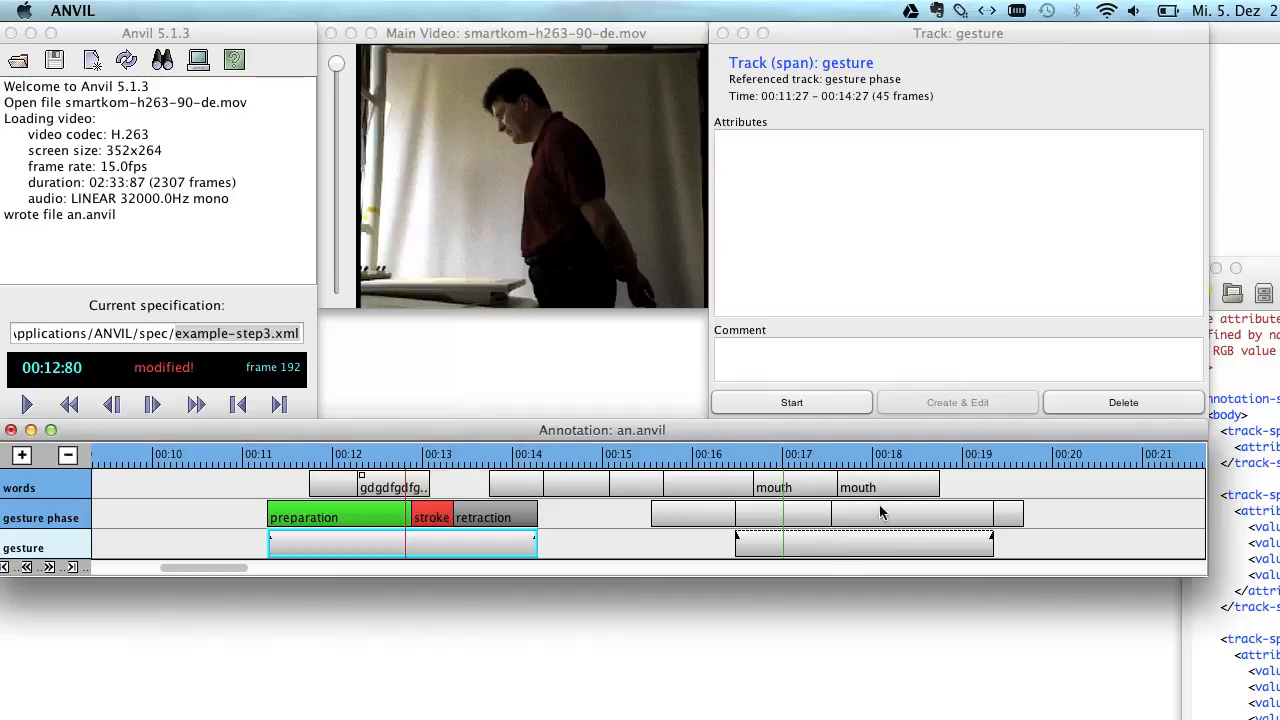
mouse_move(828, 498)
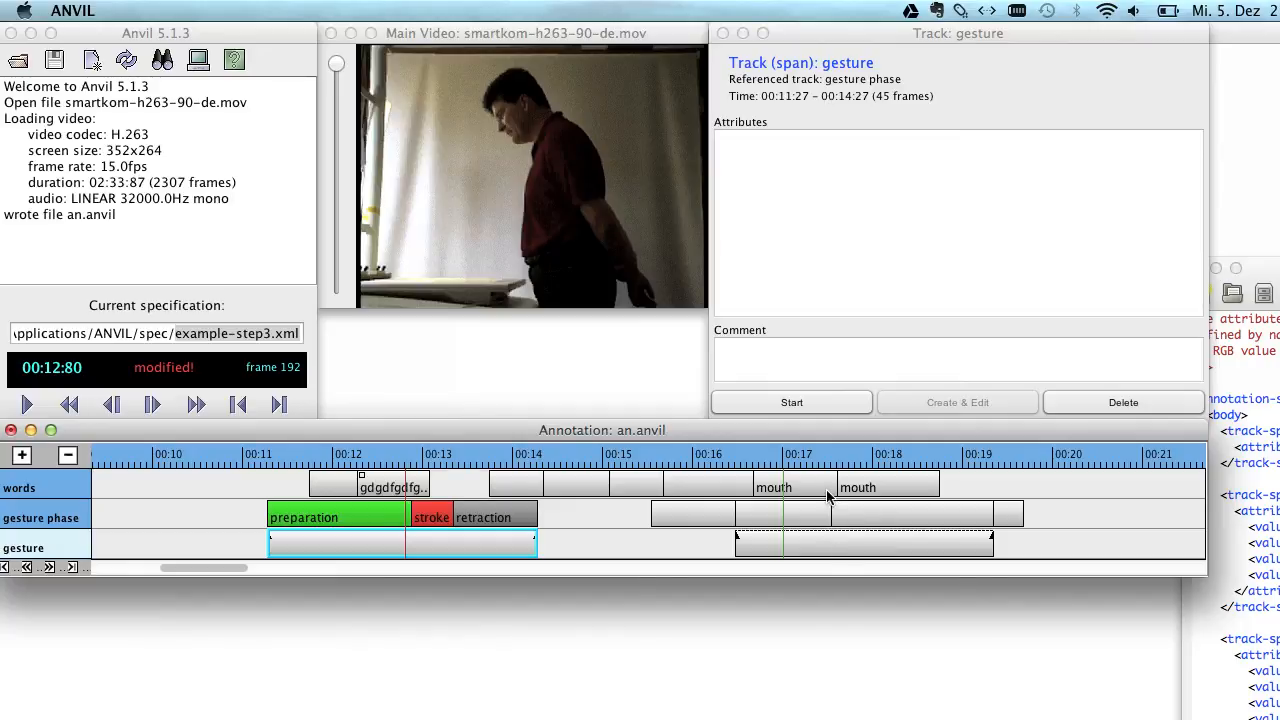